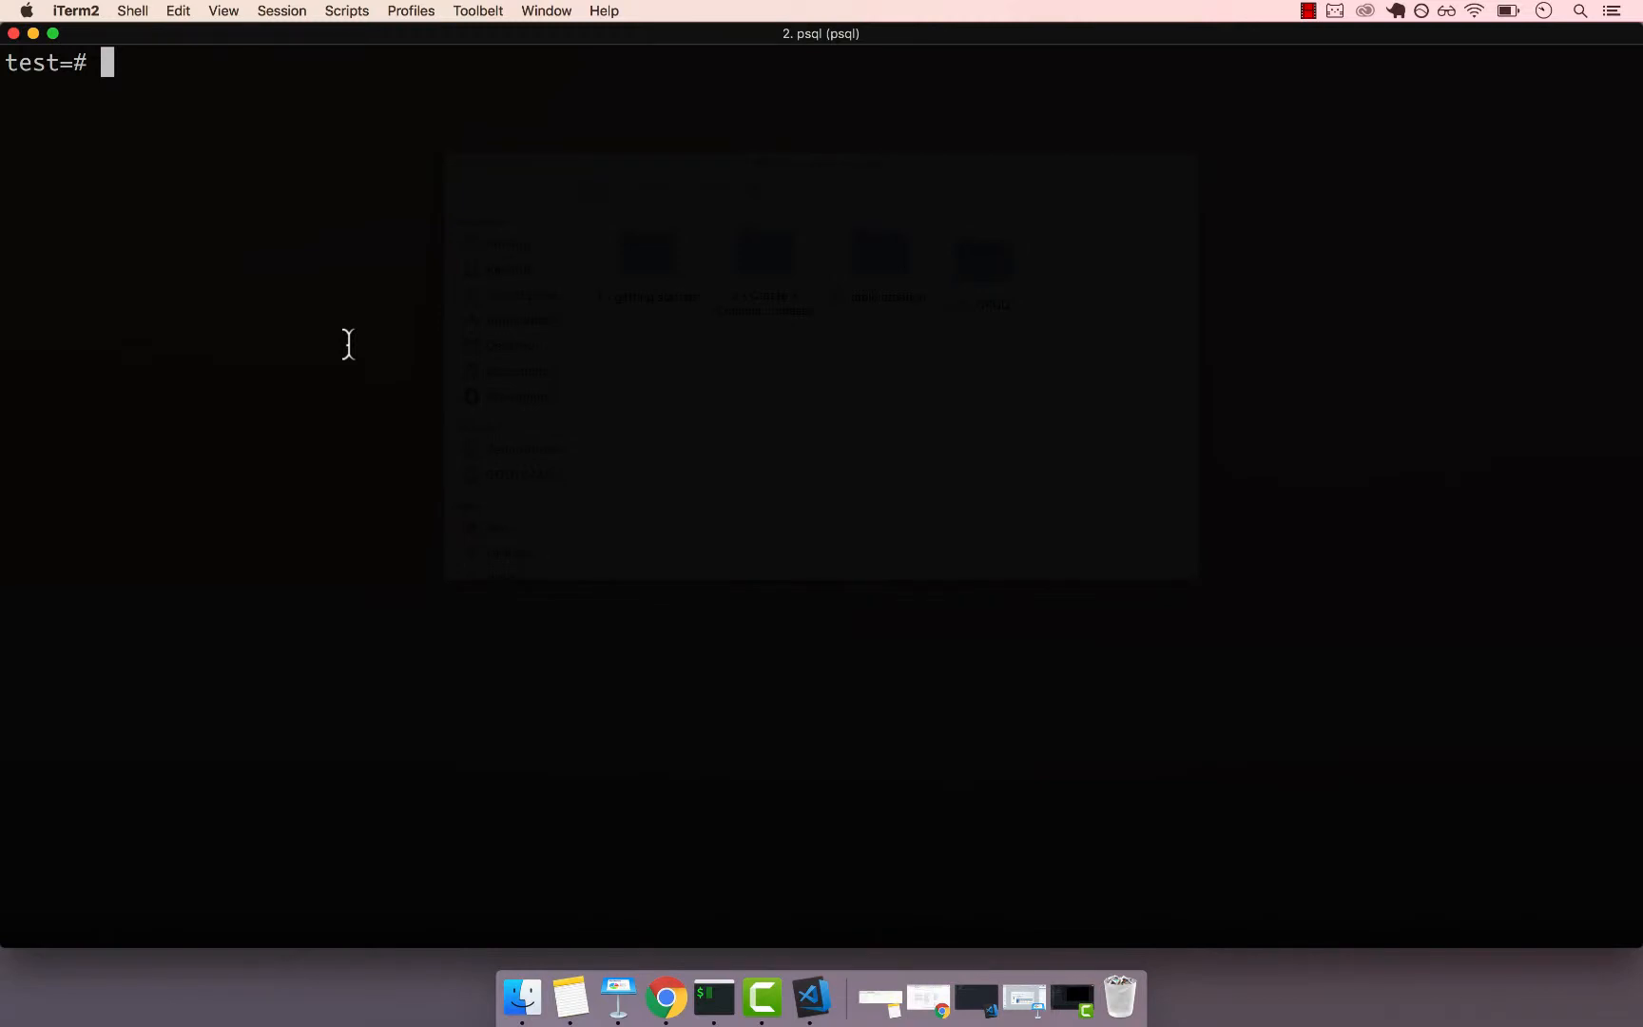
# Step: List the test database's relations with \d, confirming the person table exists
pyautogui.write('\\D')
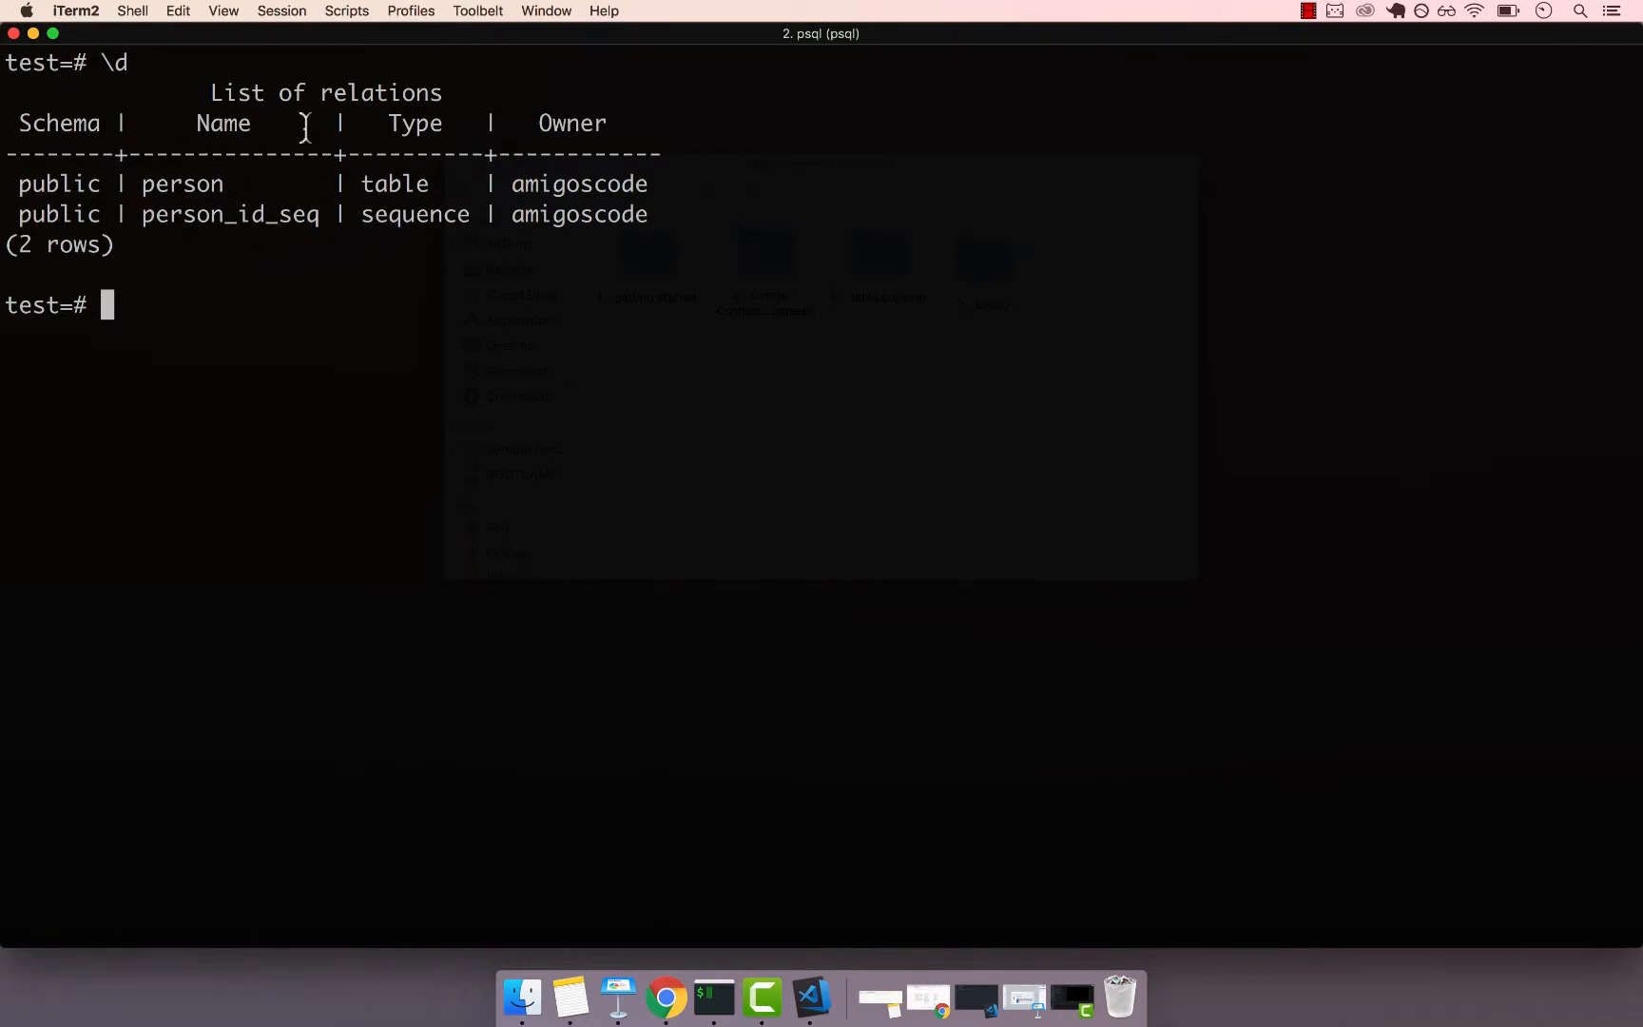
pyautogui.doubleClick(230, 213)
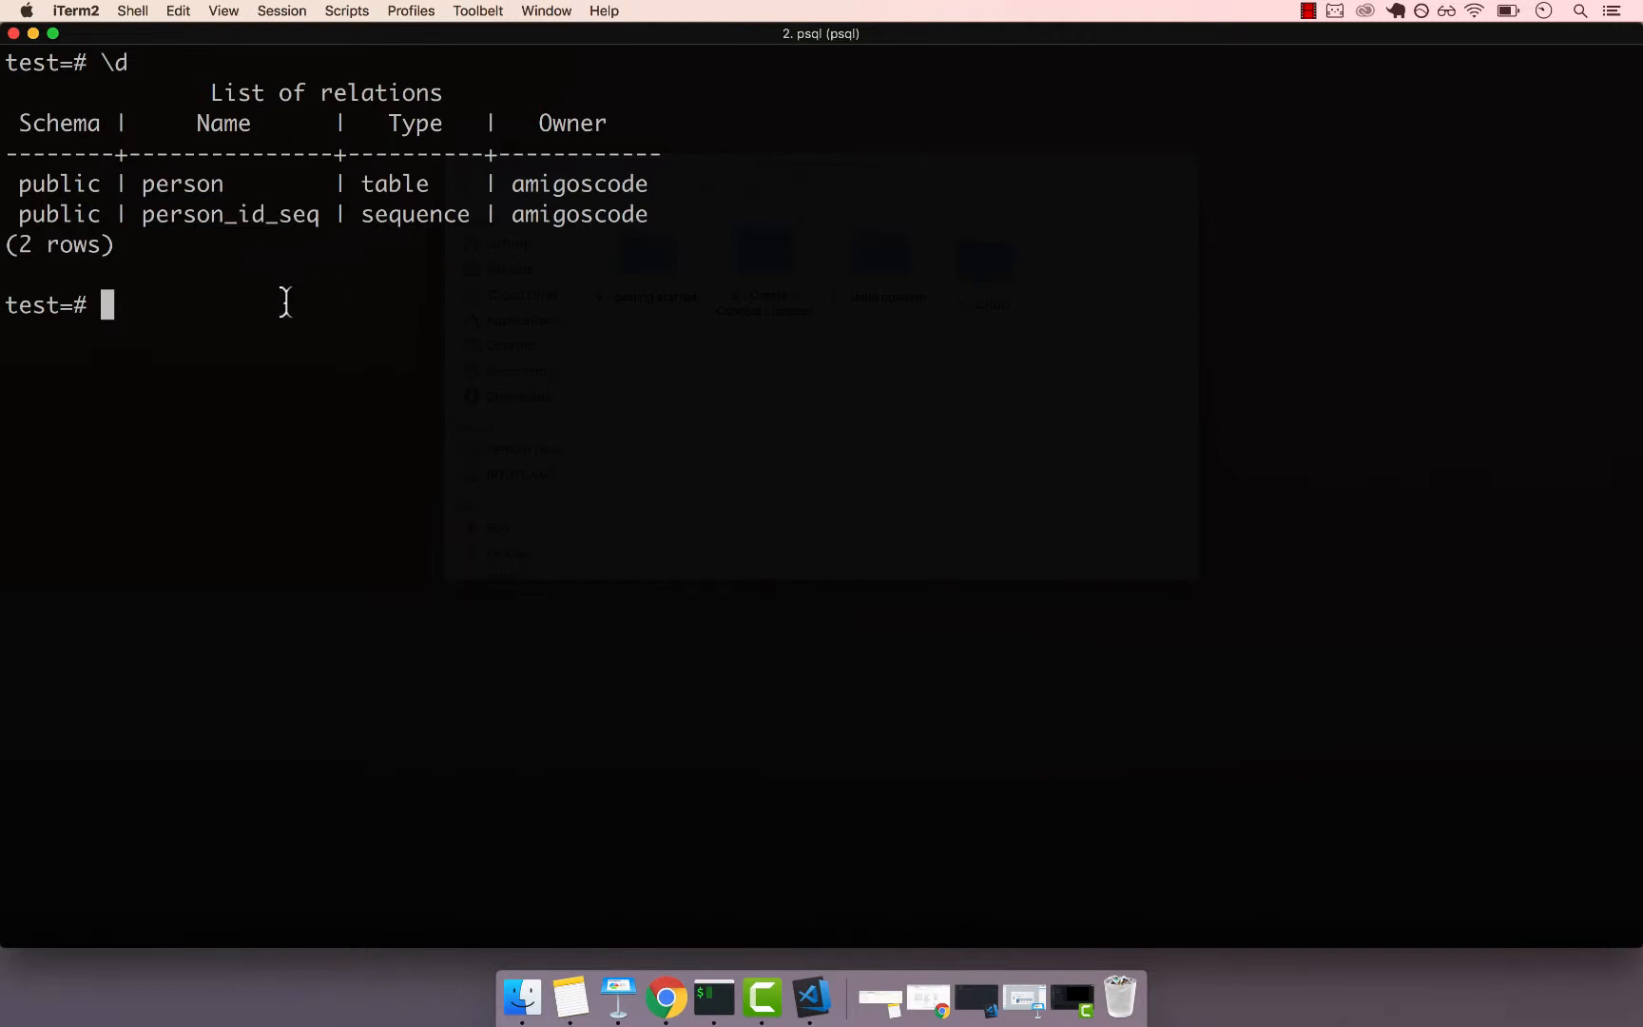
pyautogui.write('\\dt')
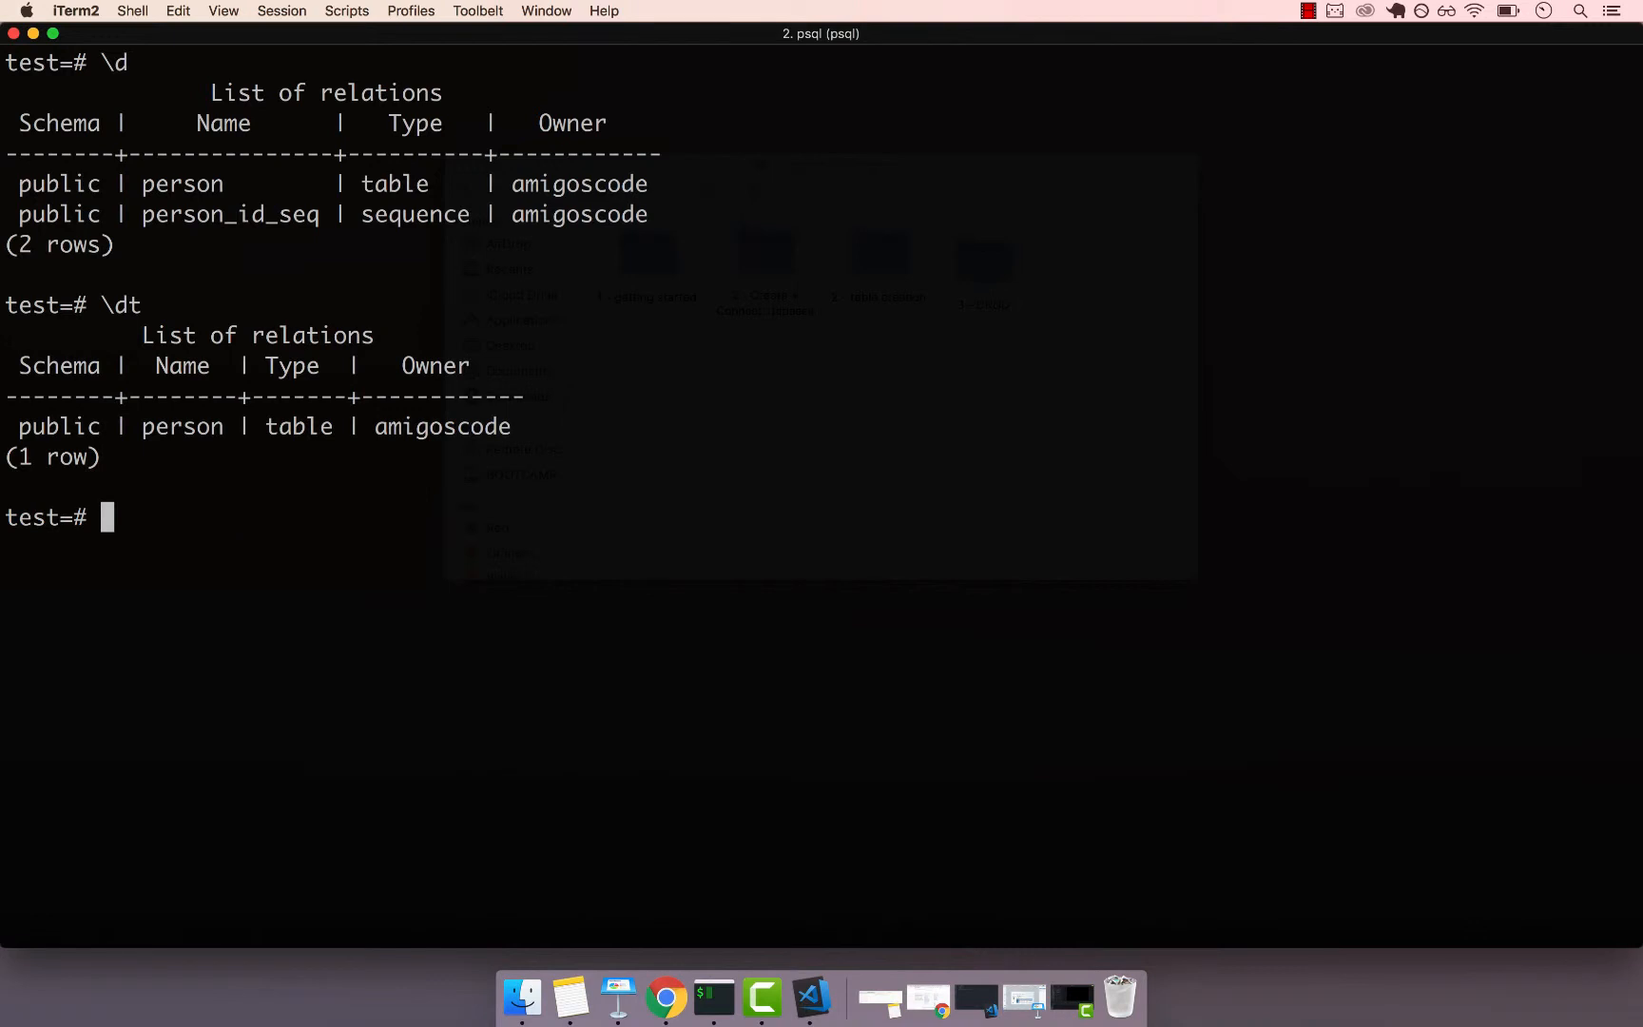
# Step: Begin an INSERT INTO person statement and open its column list
pyautogui.write('INSERT INTO')
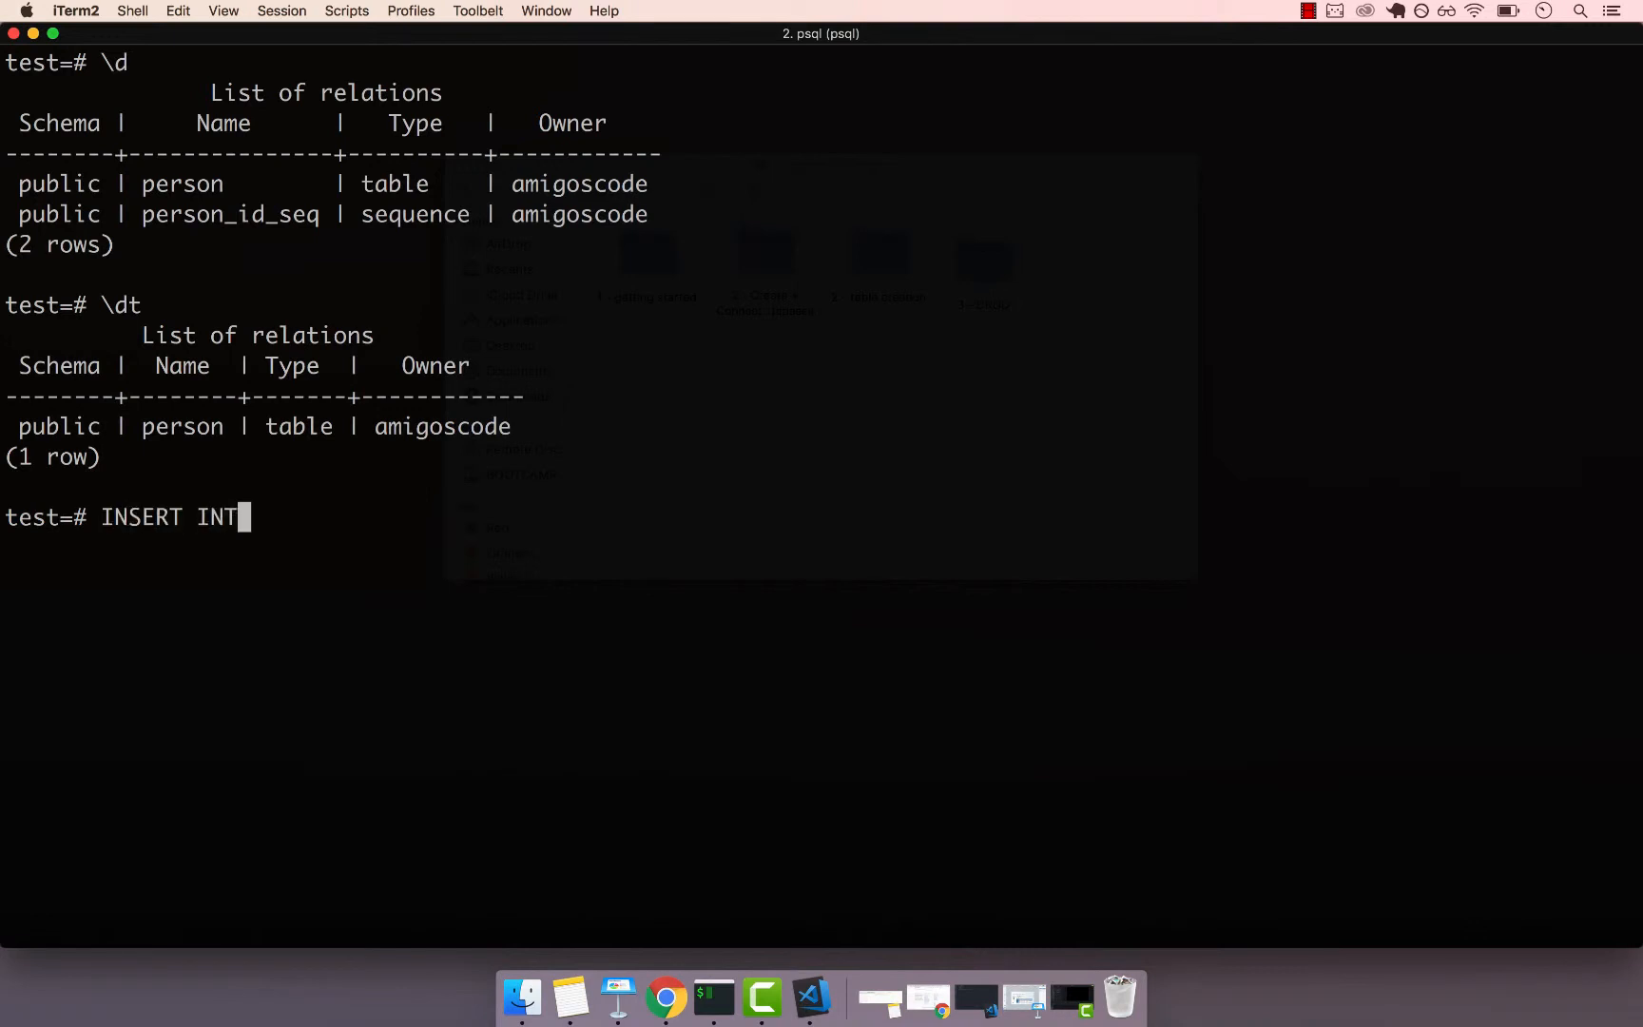
pyautogui.write('O')
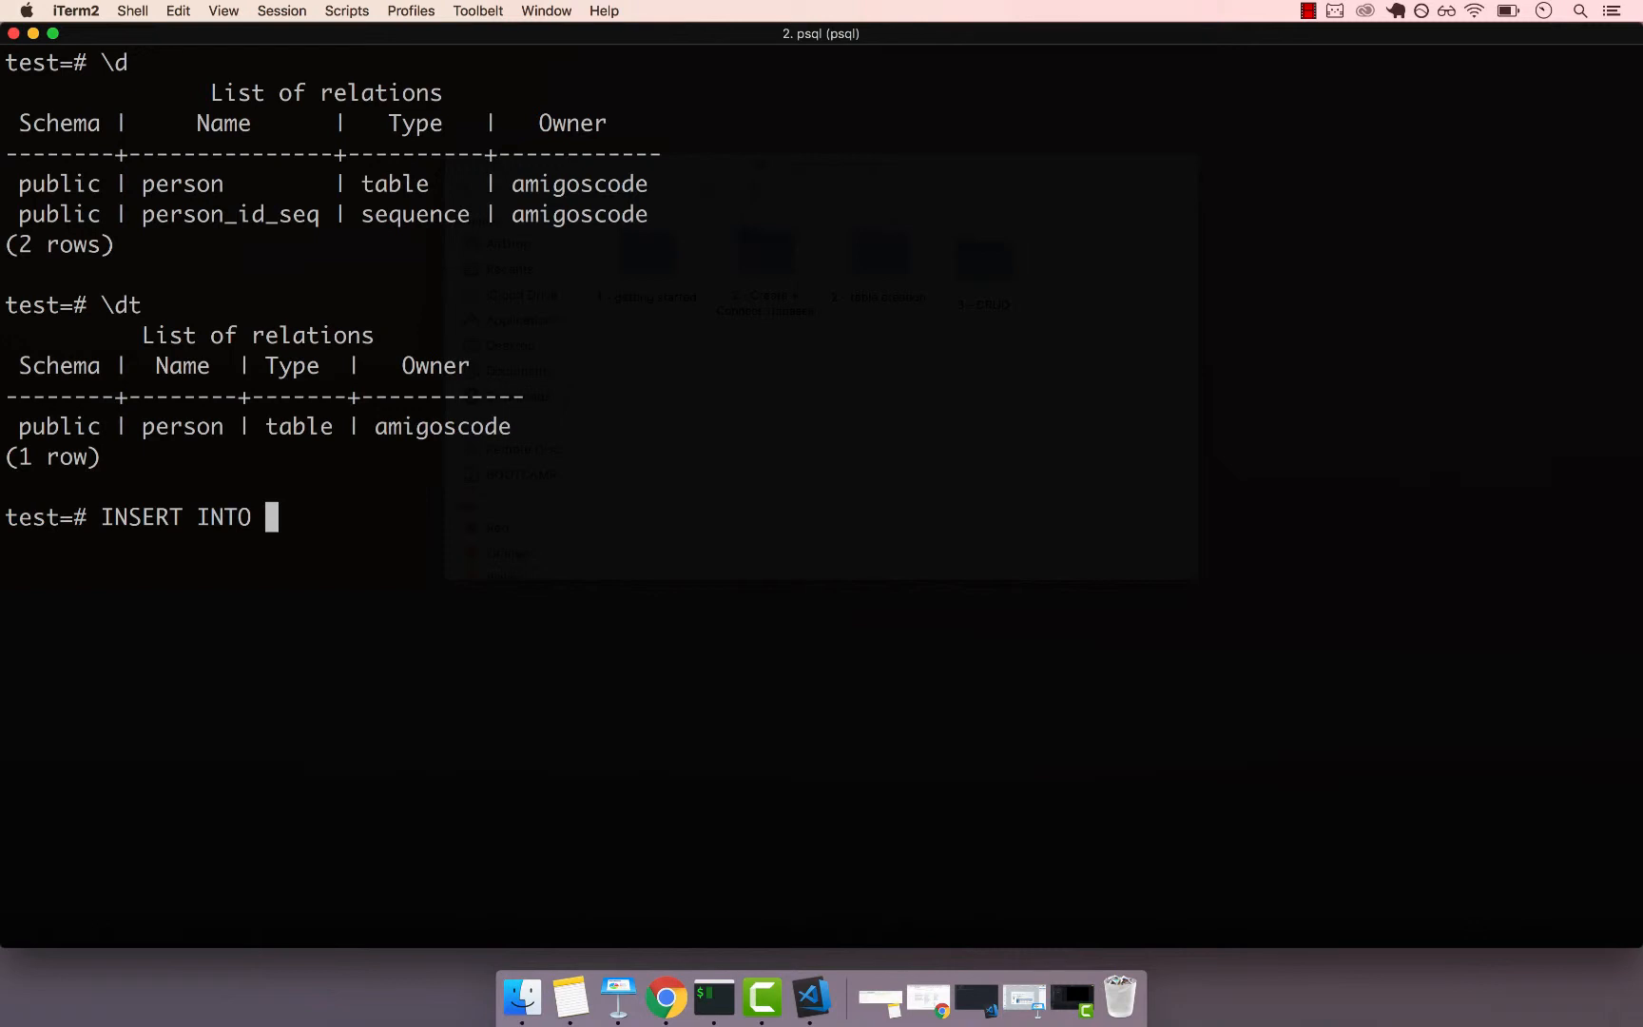
pyautogui.write('person')
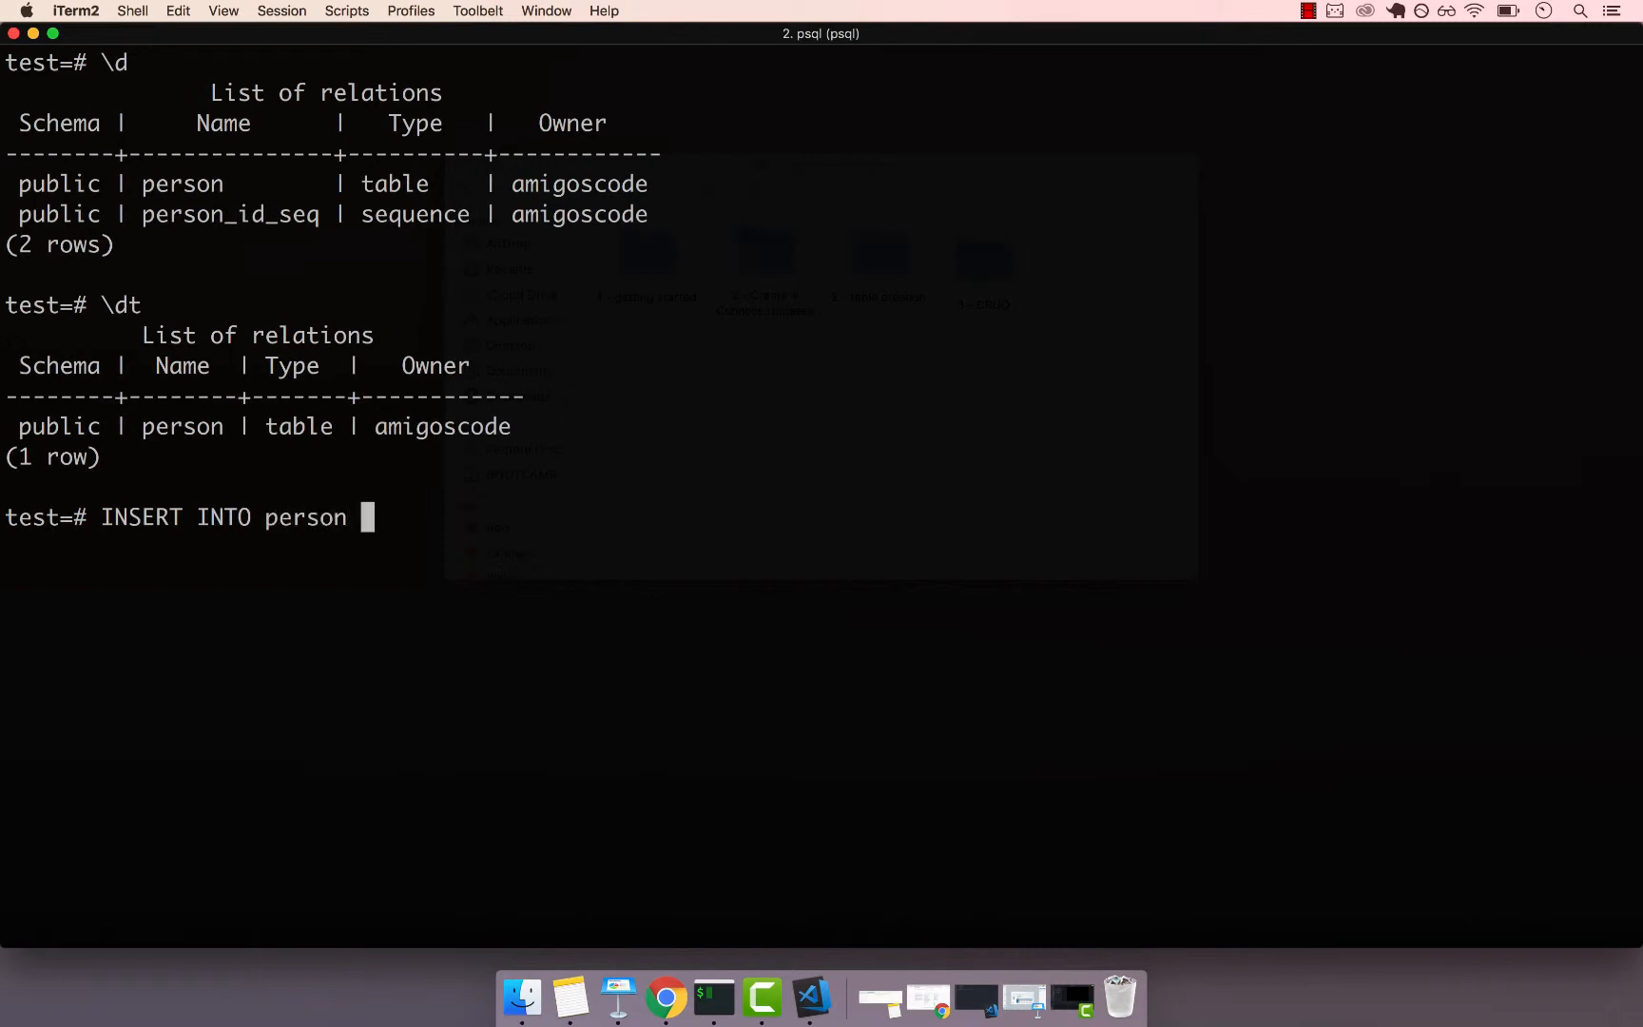
pyautogui.write('(')
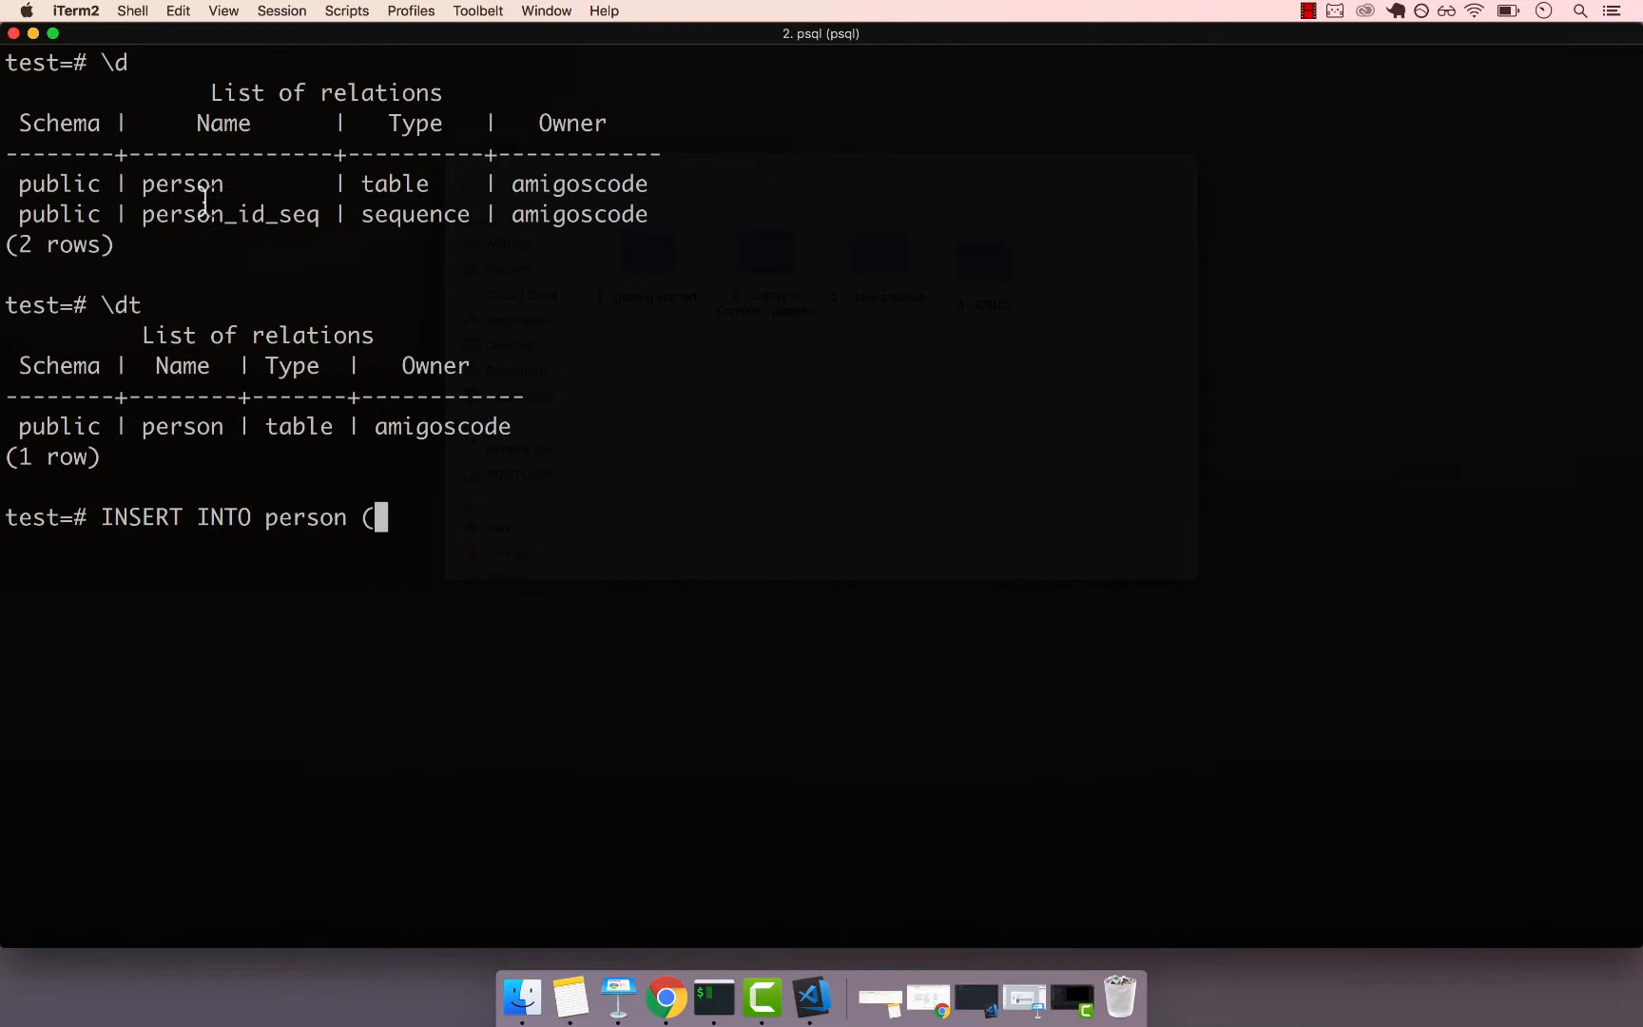
pyautogui.doubleClick(228, 213)
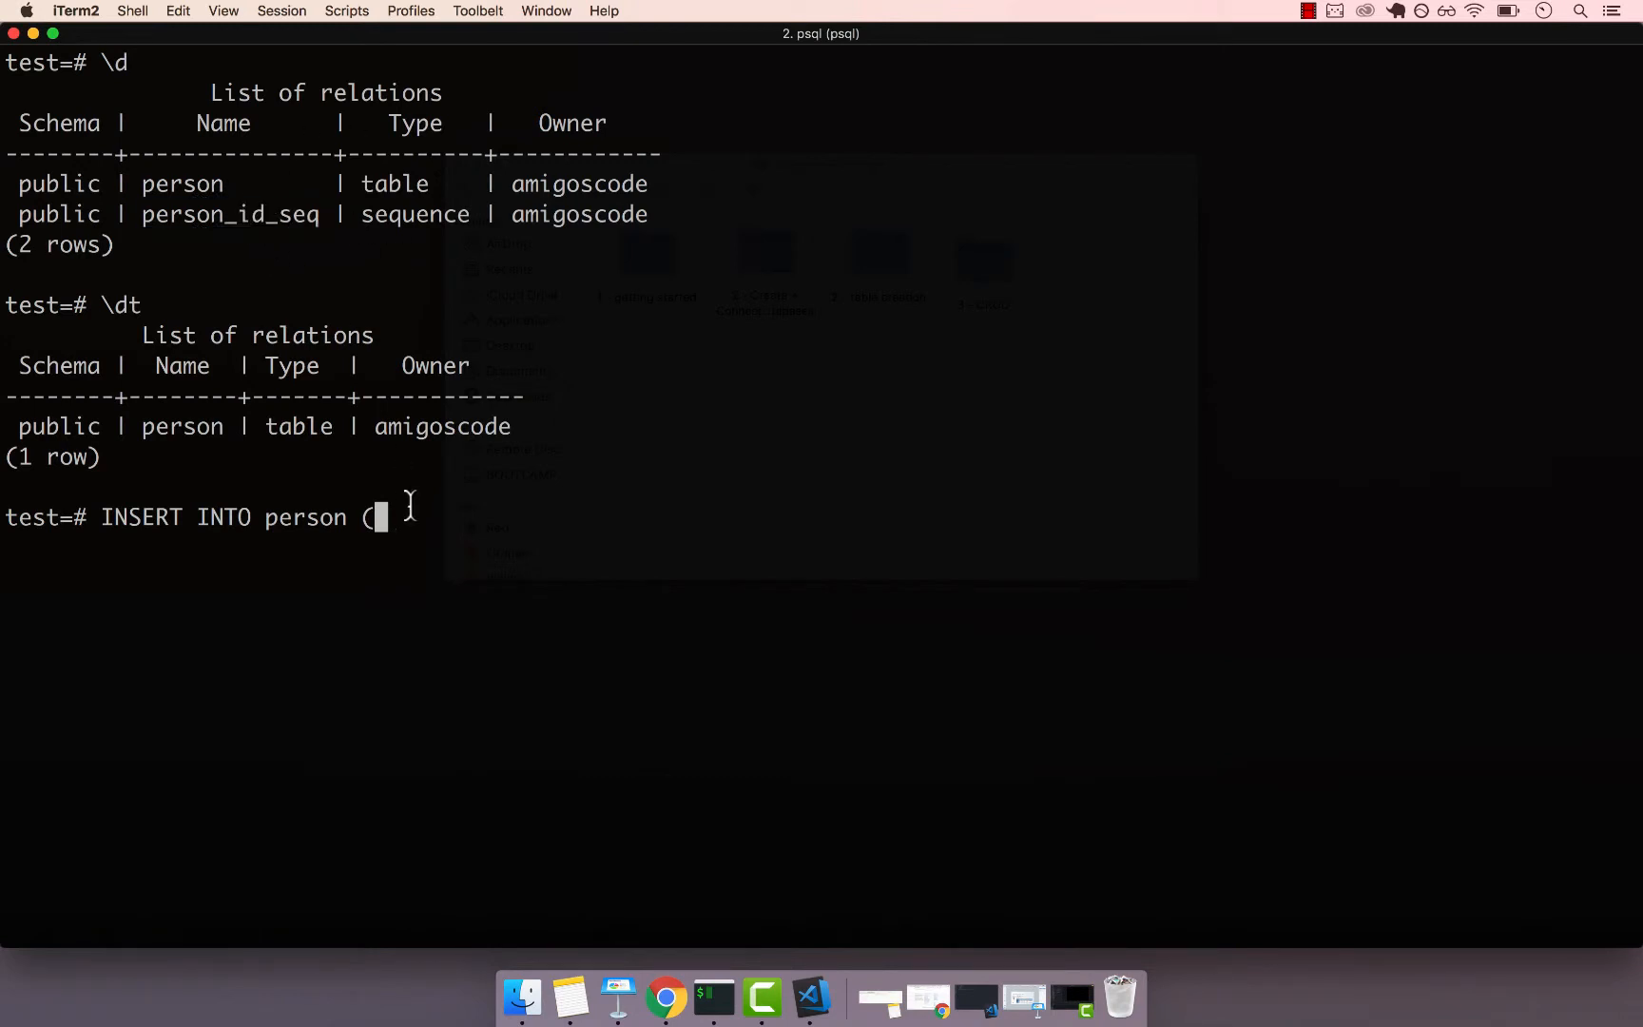
# Step: Name the columns first_name, last_name, gender and date_of_birth, fixing the birth typo
pyautogui.write('firs')
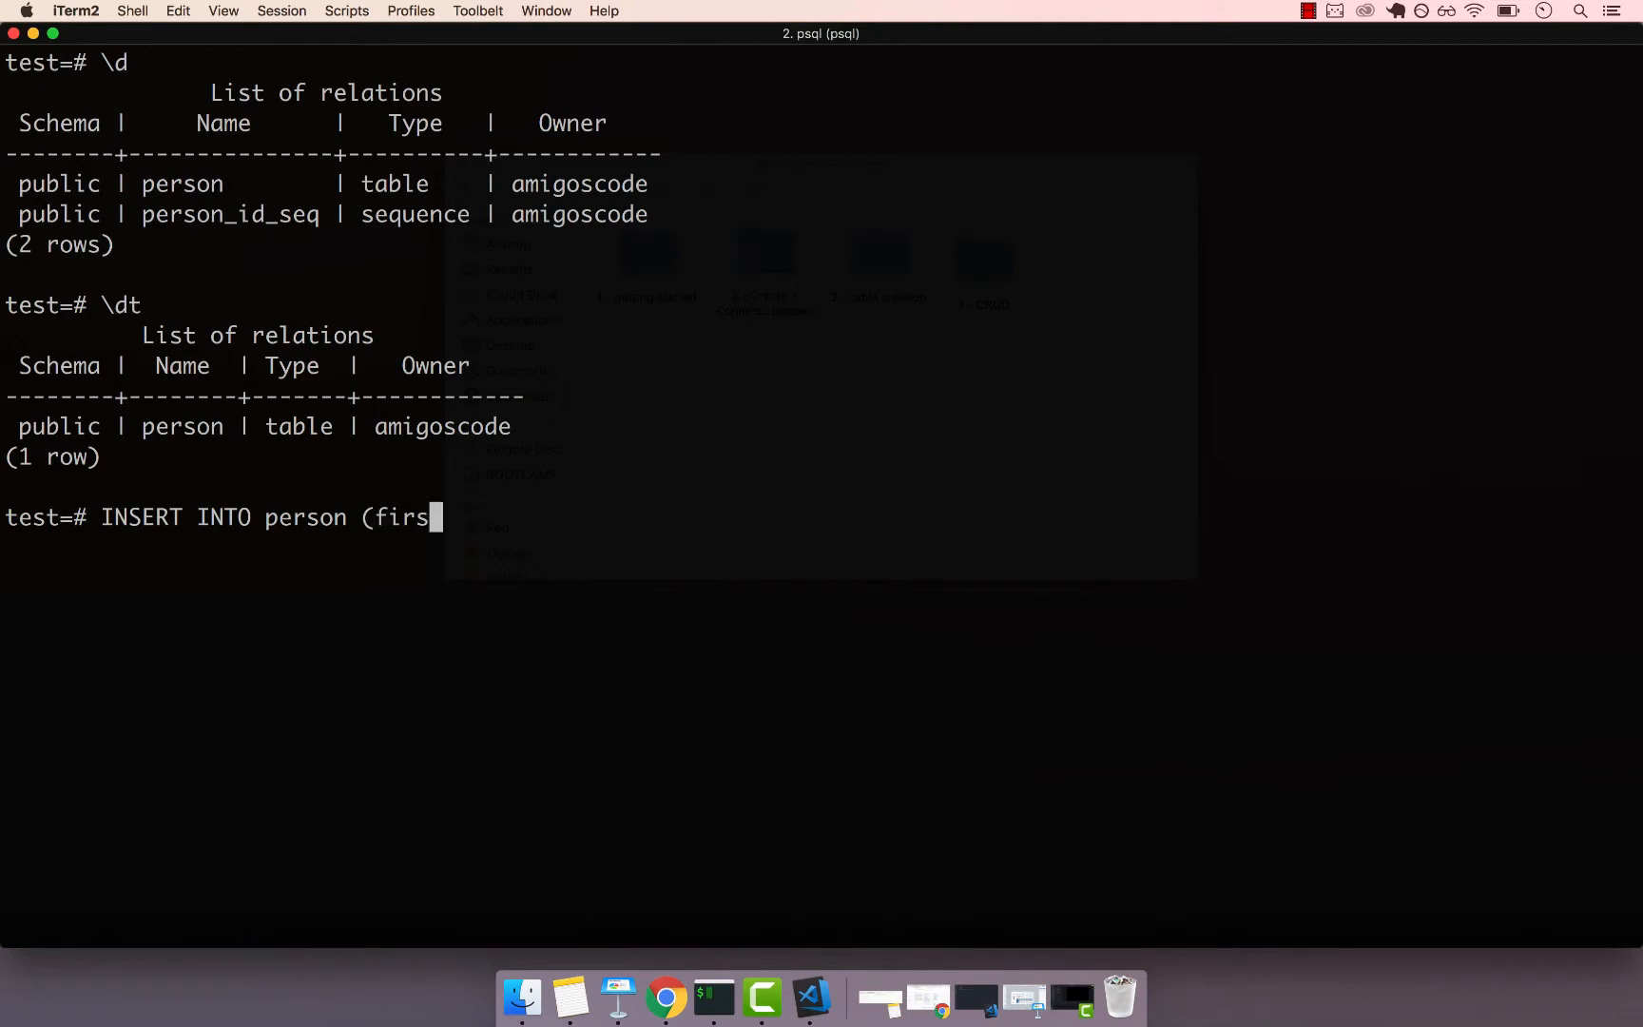
pyautogui.write('t_name, last_name, gender, da')
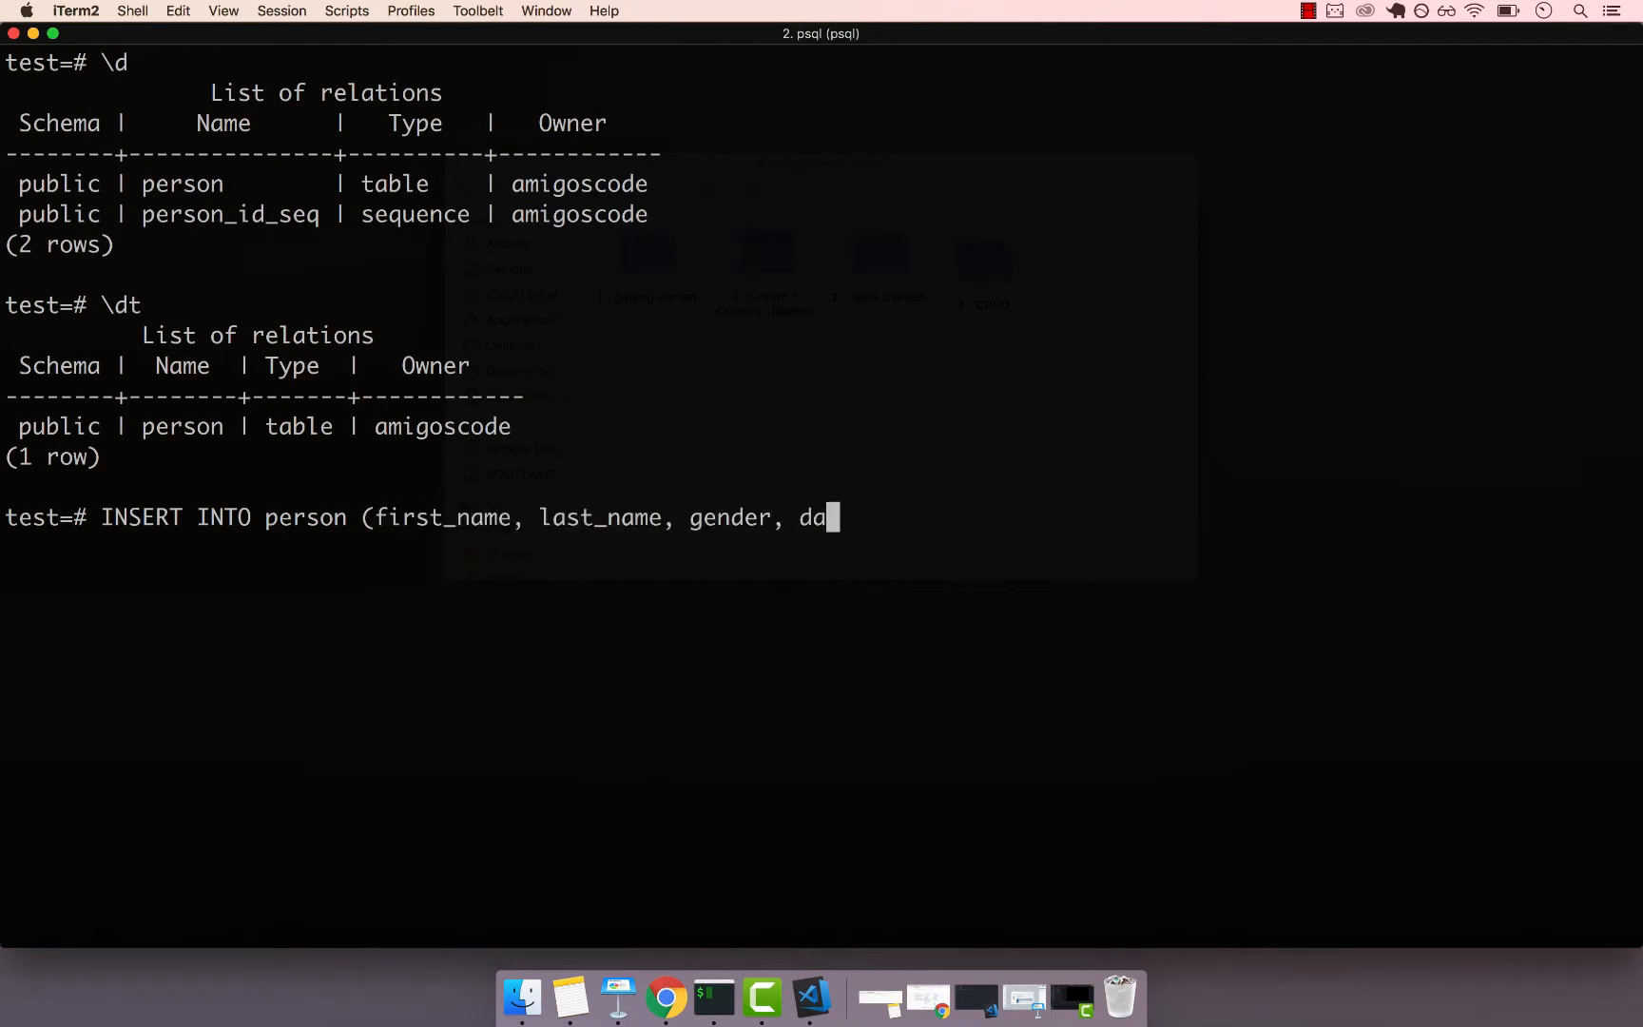
pyautogui.write('te_of_')
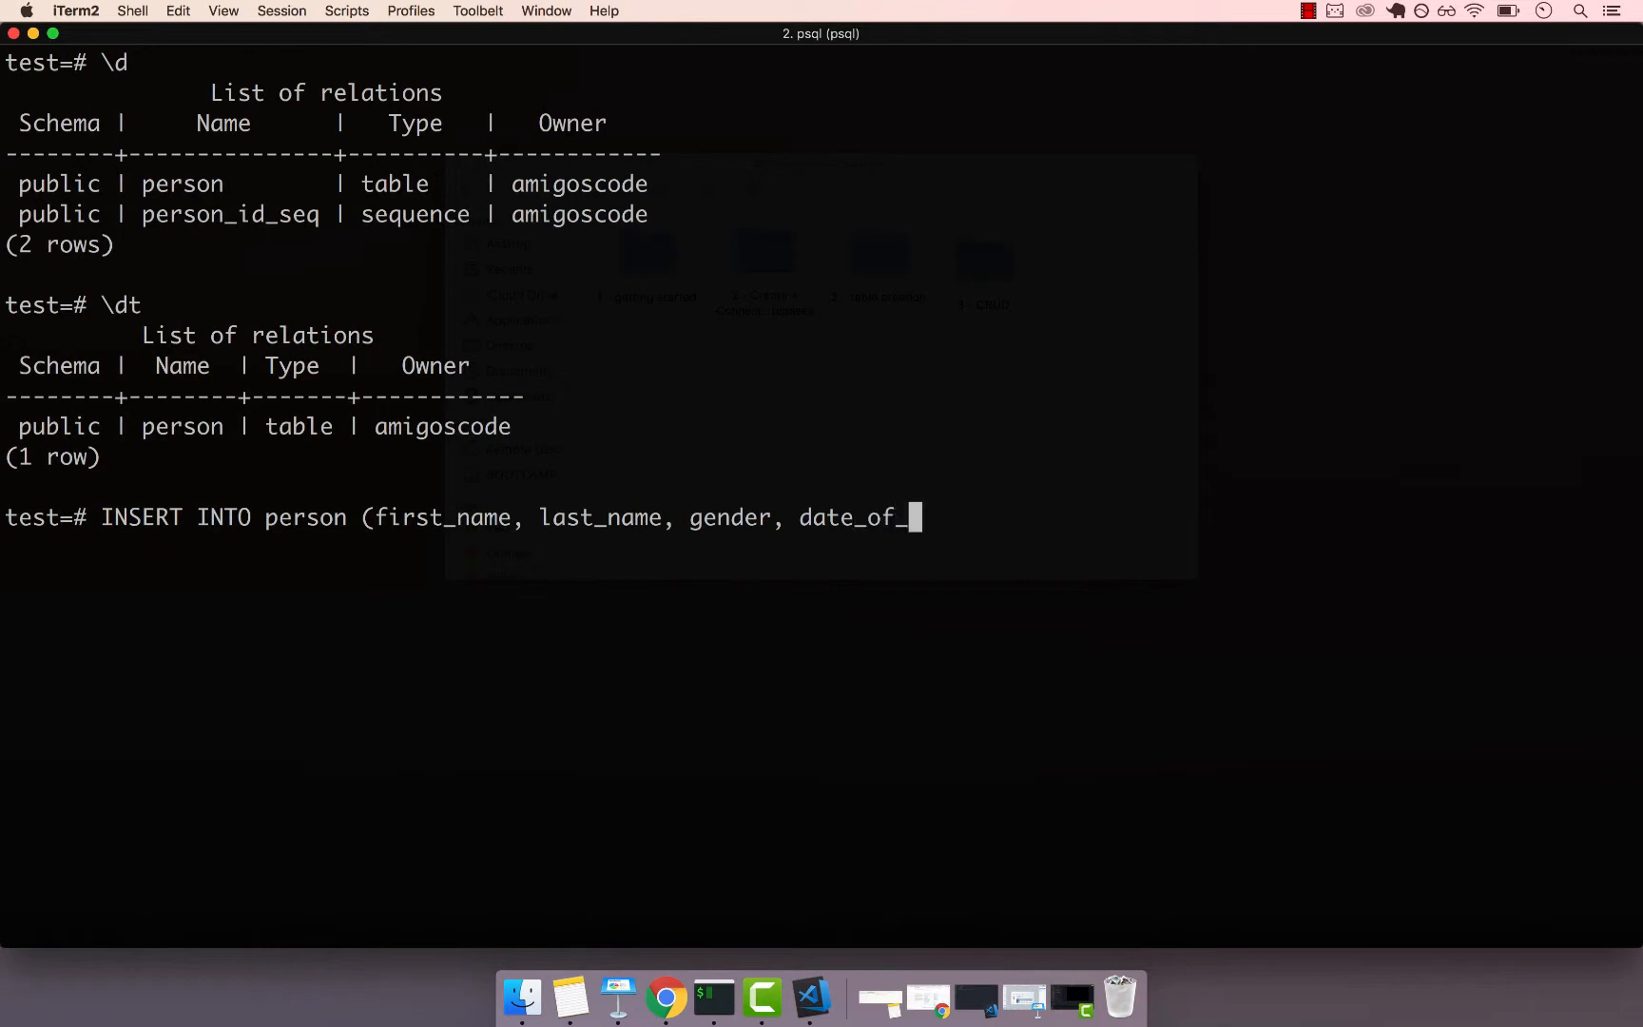
pyautogui.write('bith')
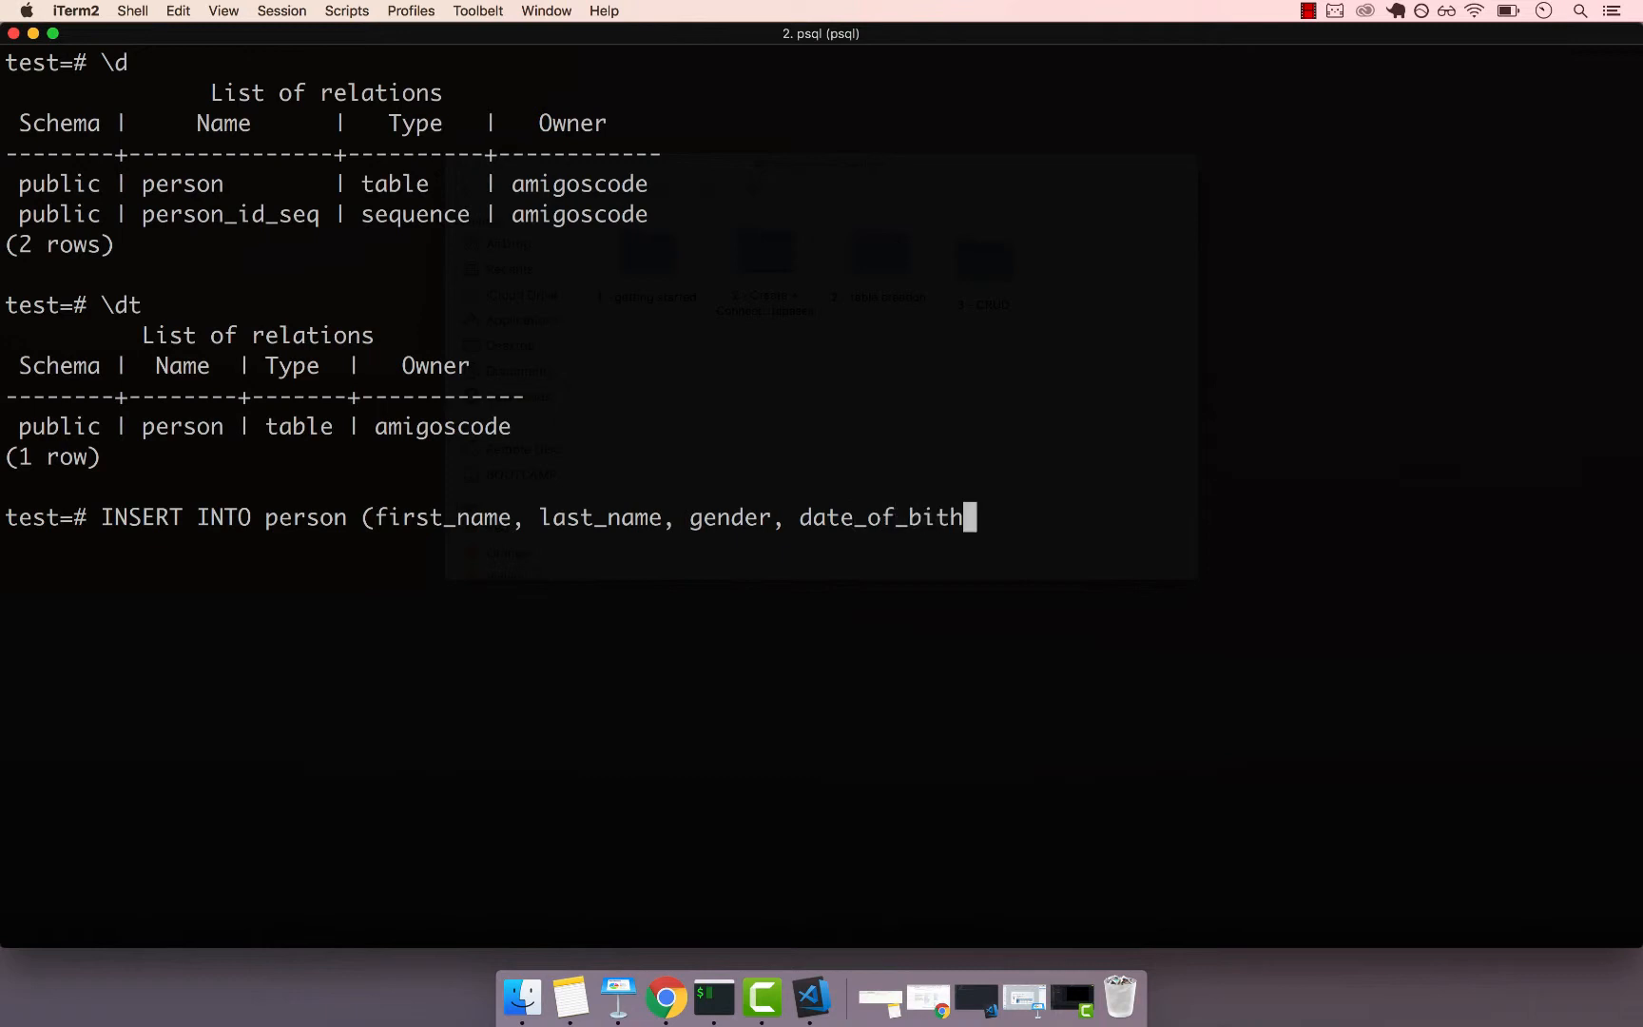
pyautogui.press('Backspace')
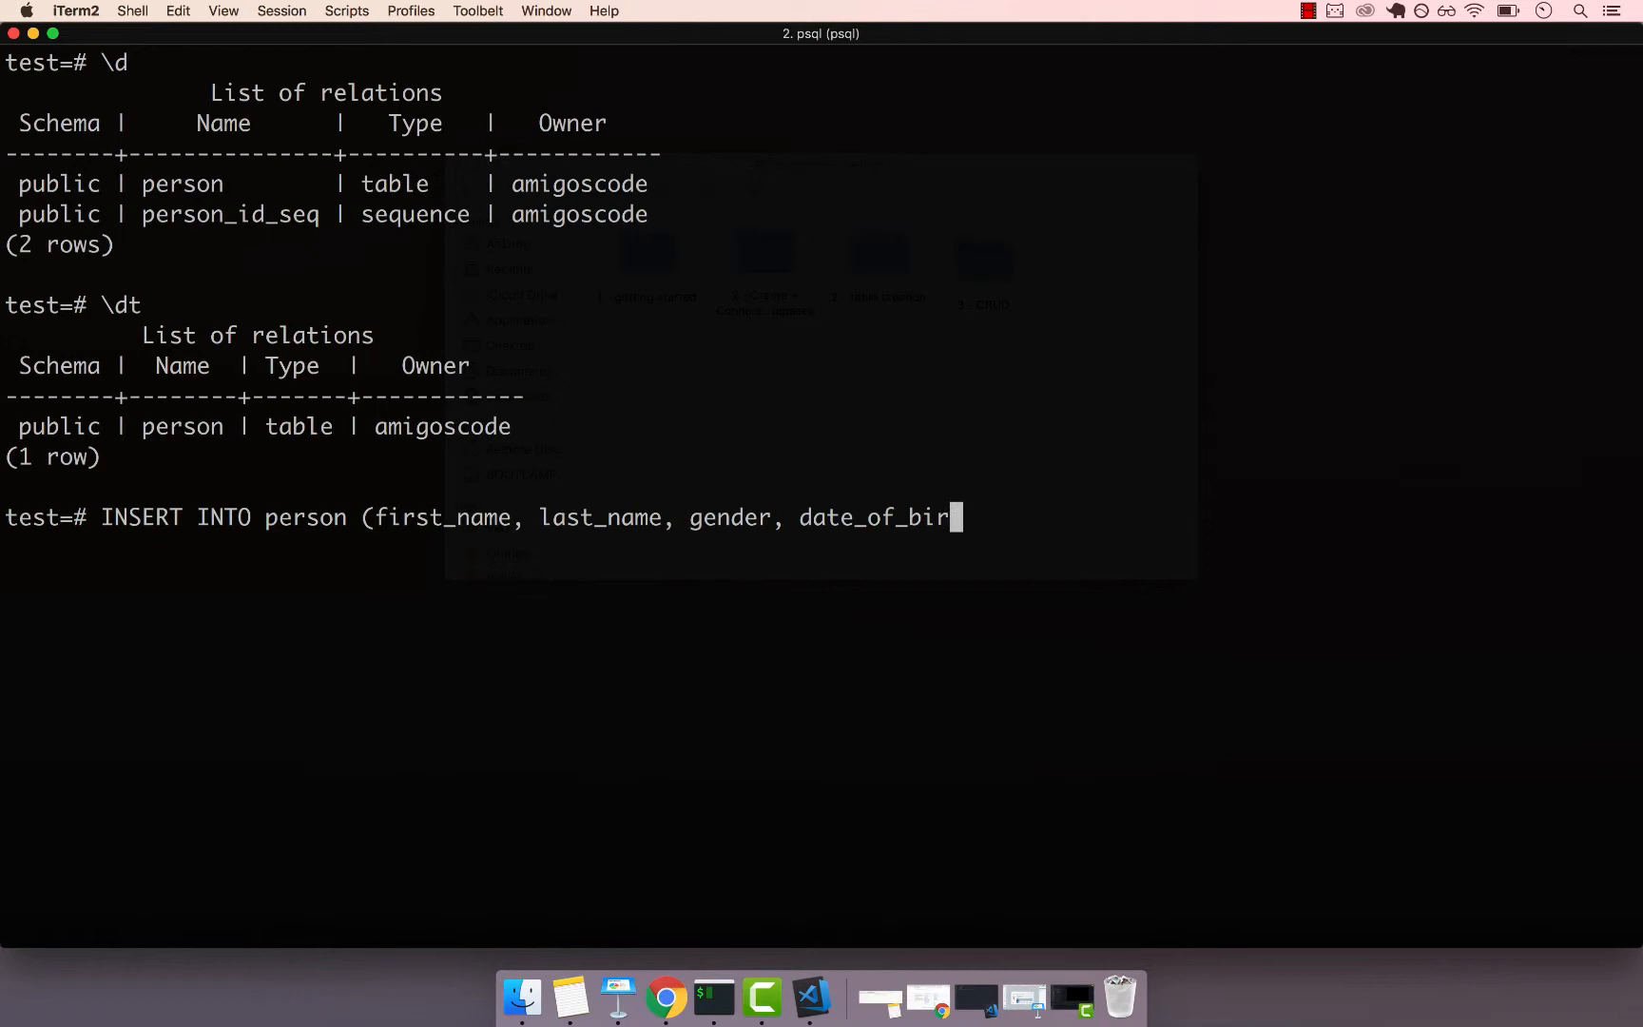
pyautogui.write('th)')
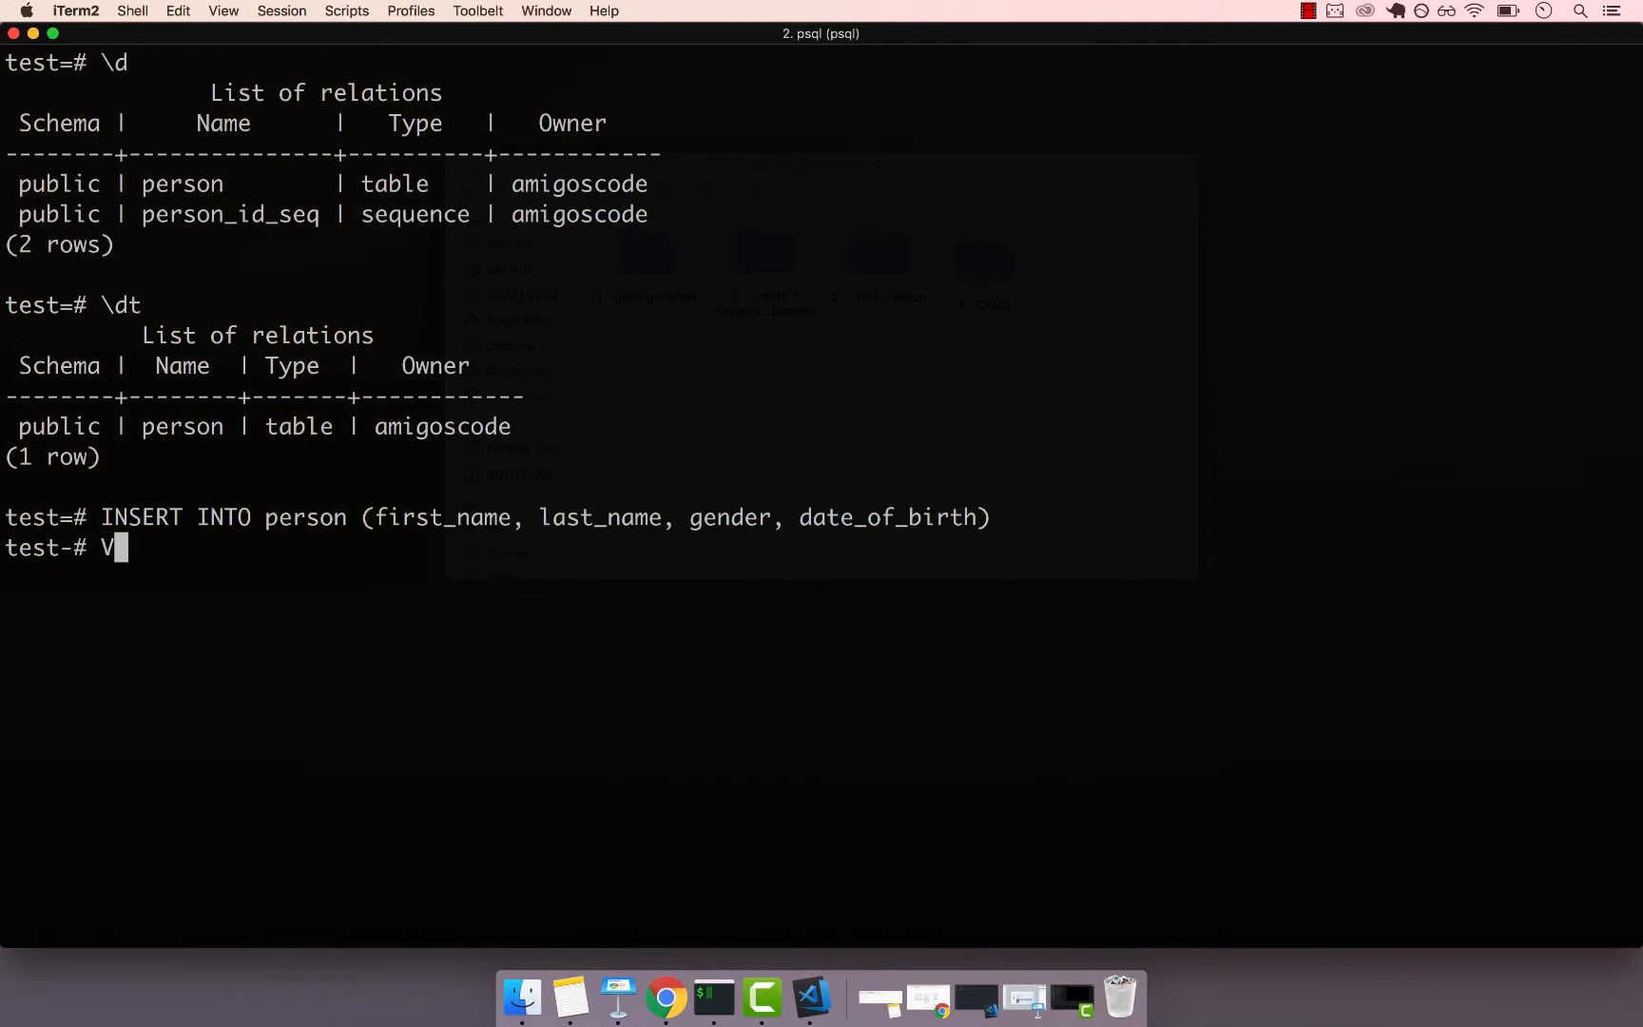
# Step: Start the VALUES list with 'Anne', 'Smith' and 'FEMALE'
pyautogui.write('ALUES')
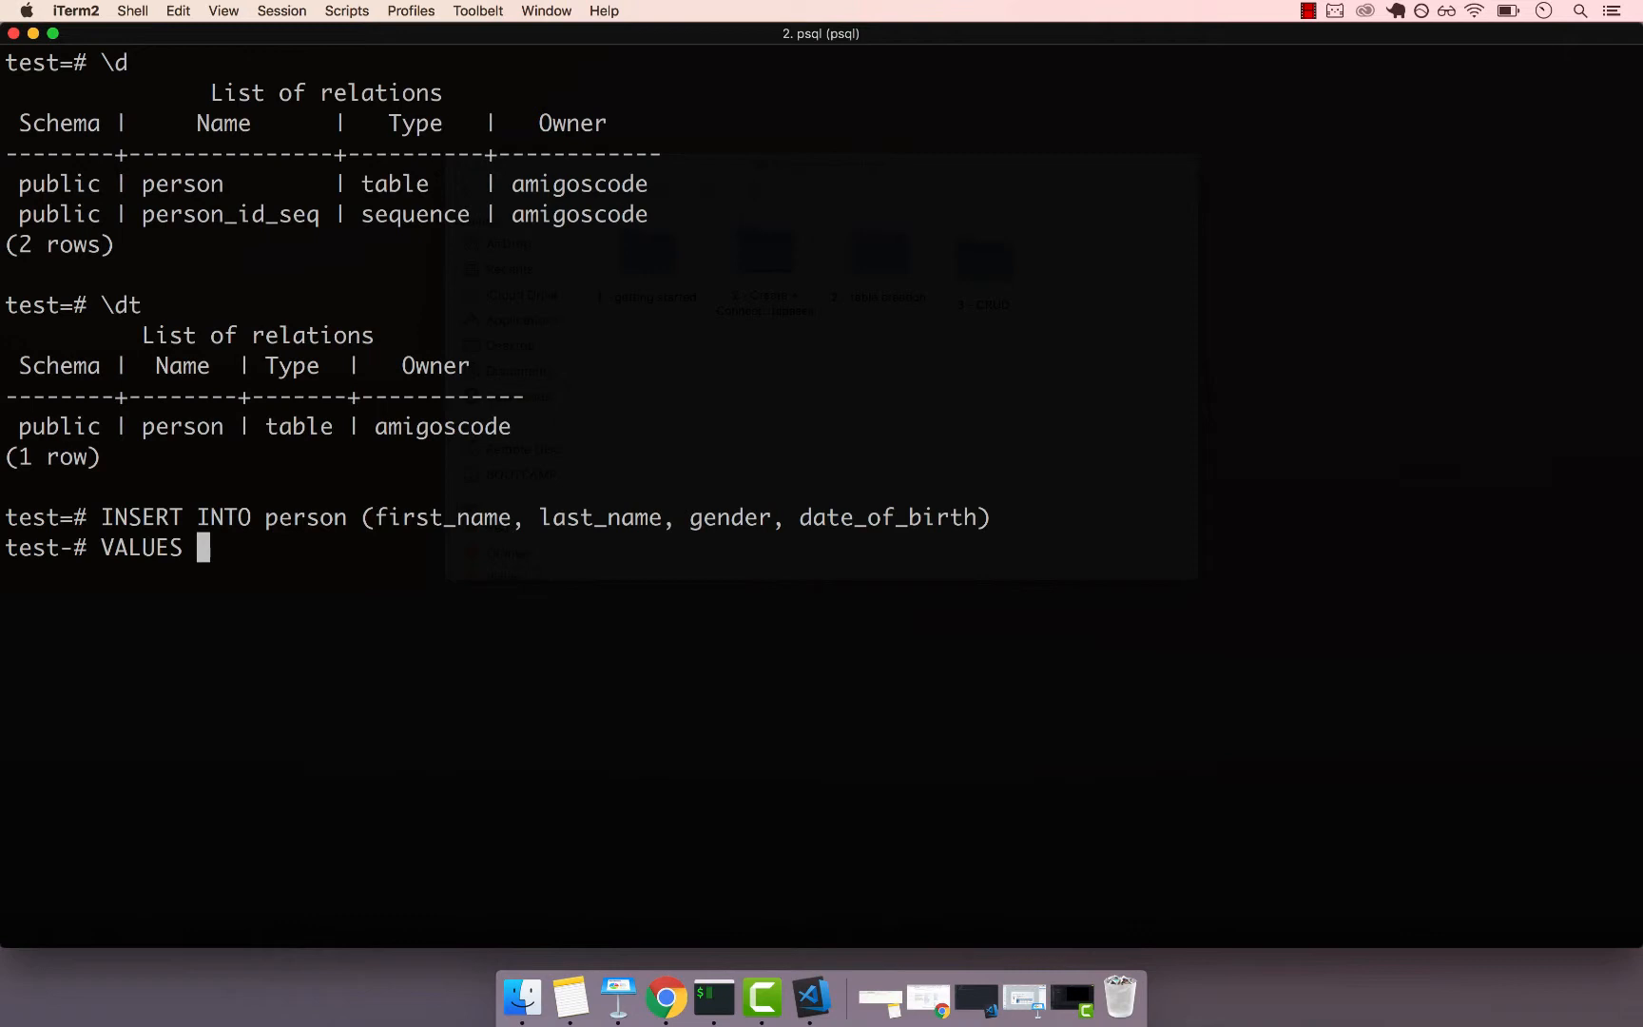
pyautogui.write('()')
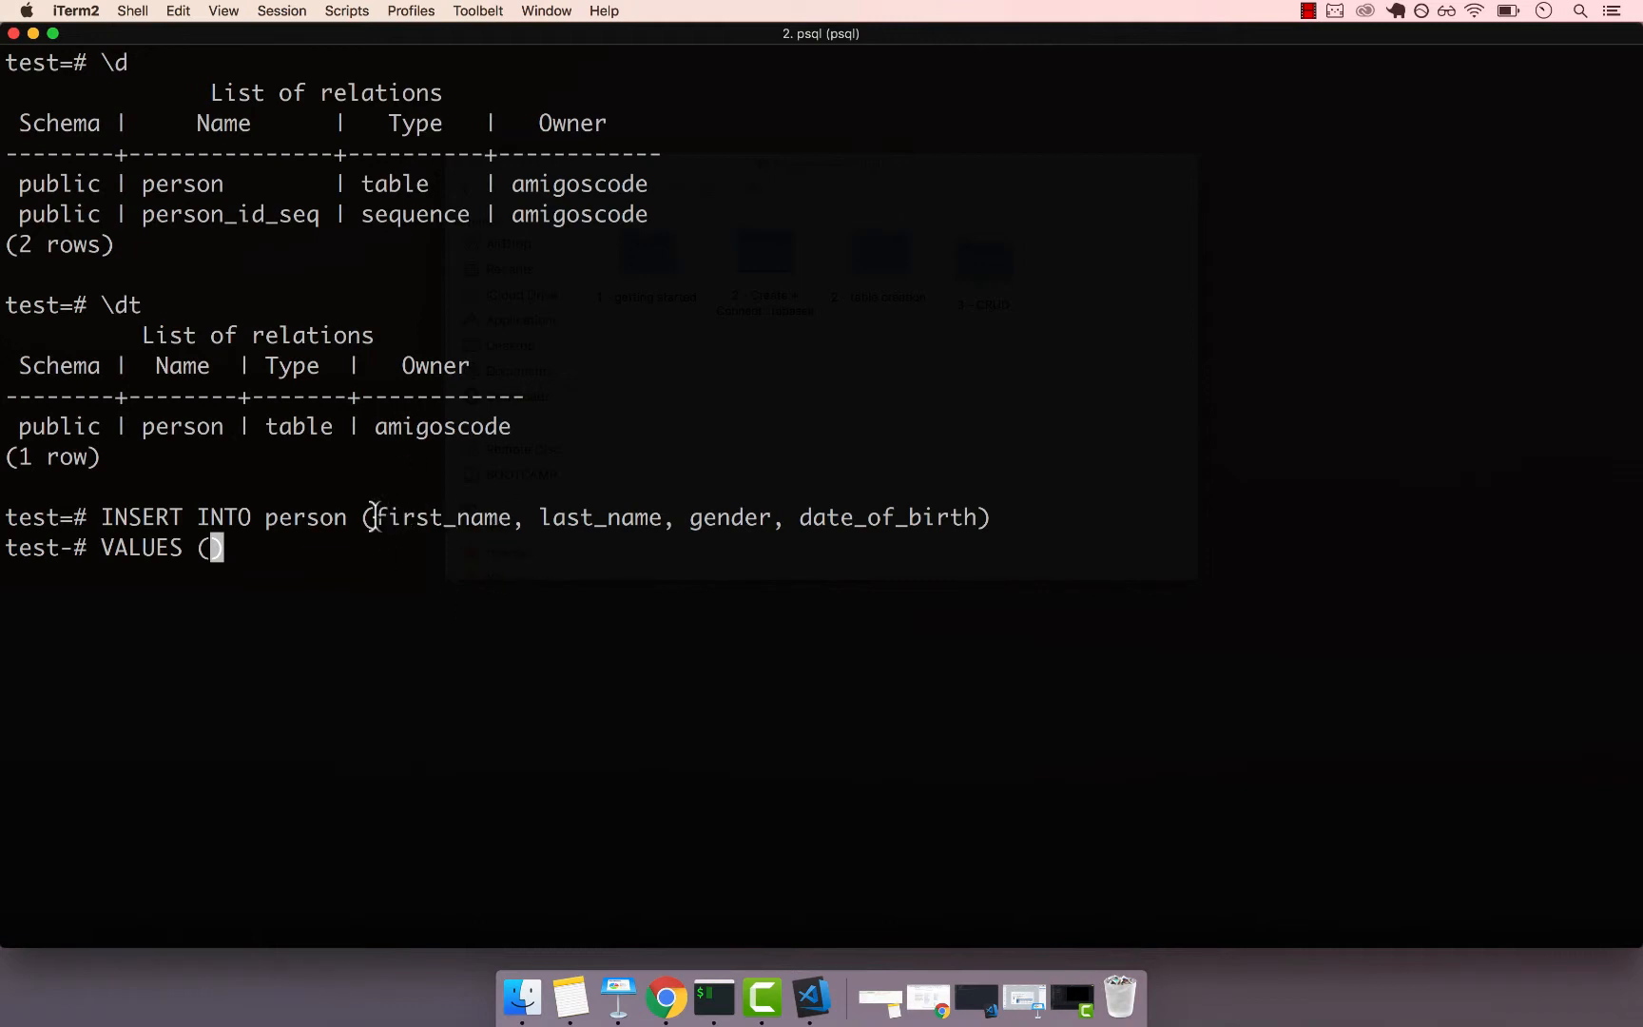
pyautogui.moveTo(372, 518); pyautogui.dragTo(215, 547)
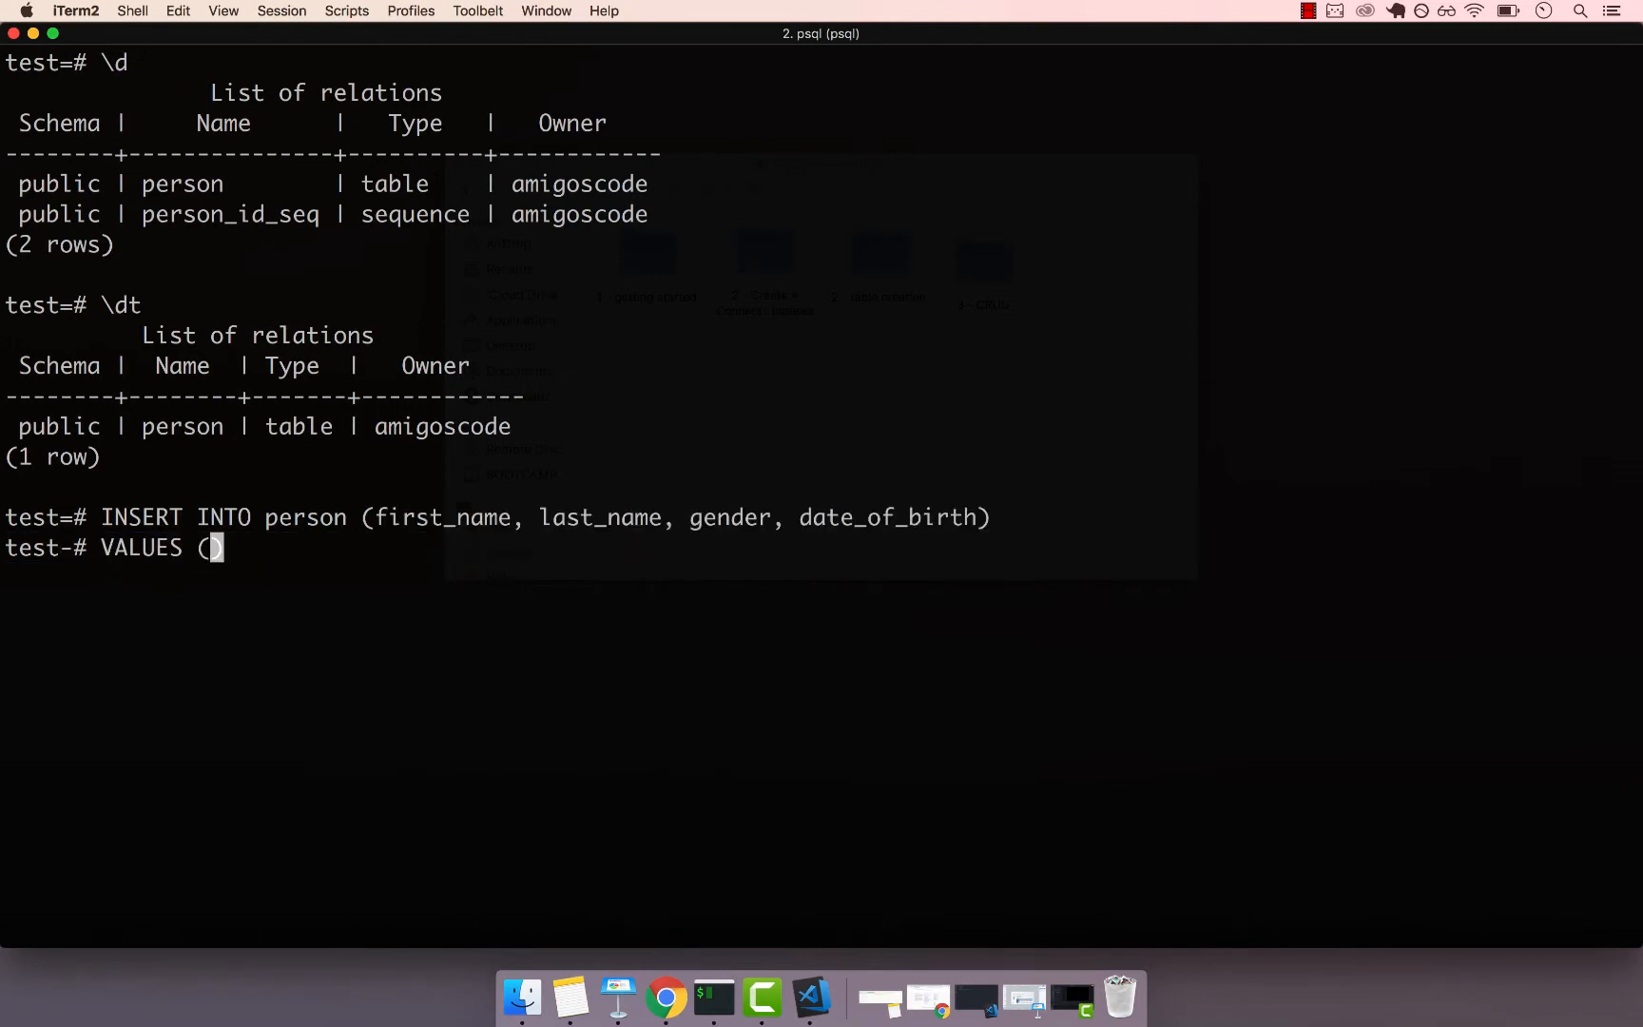
pyautogui.write("'aN")
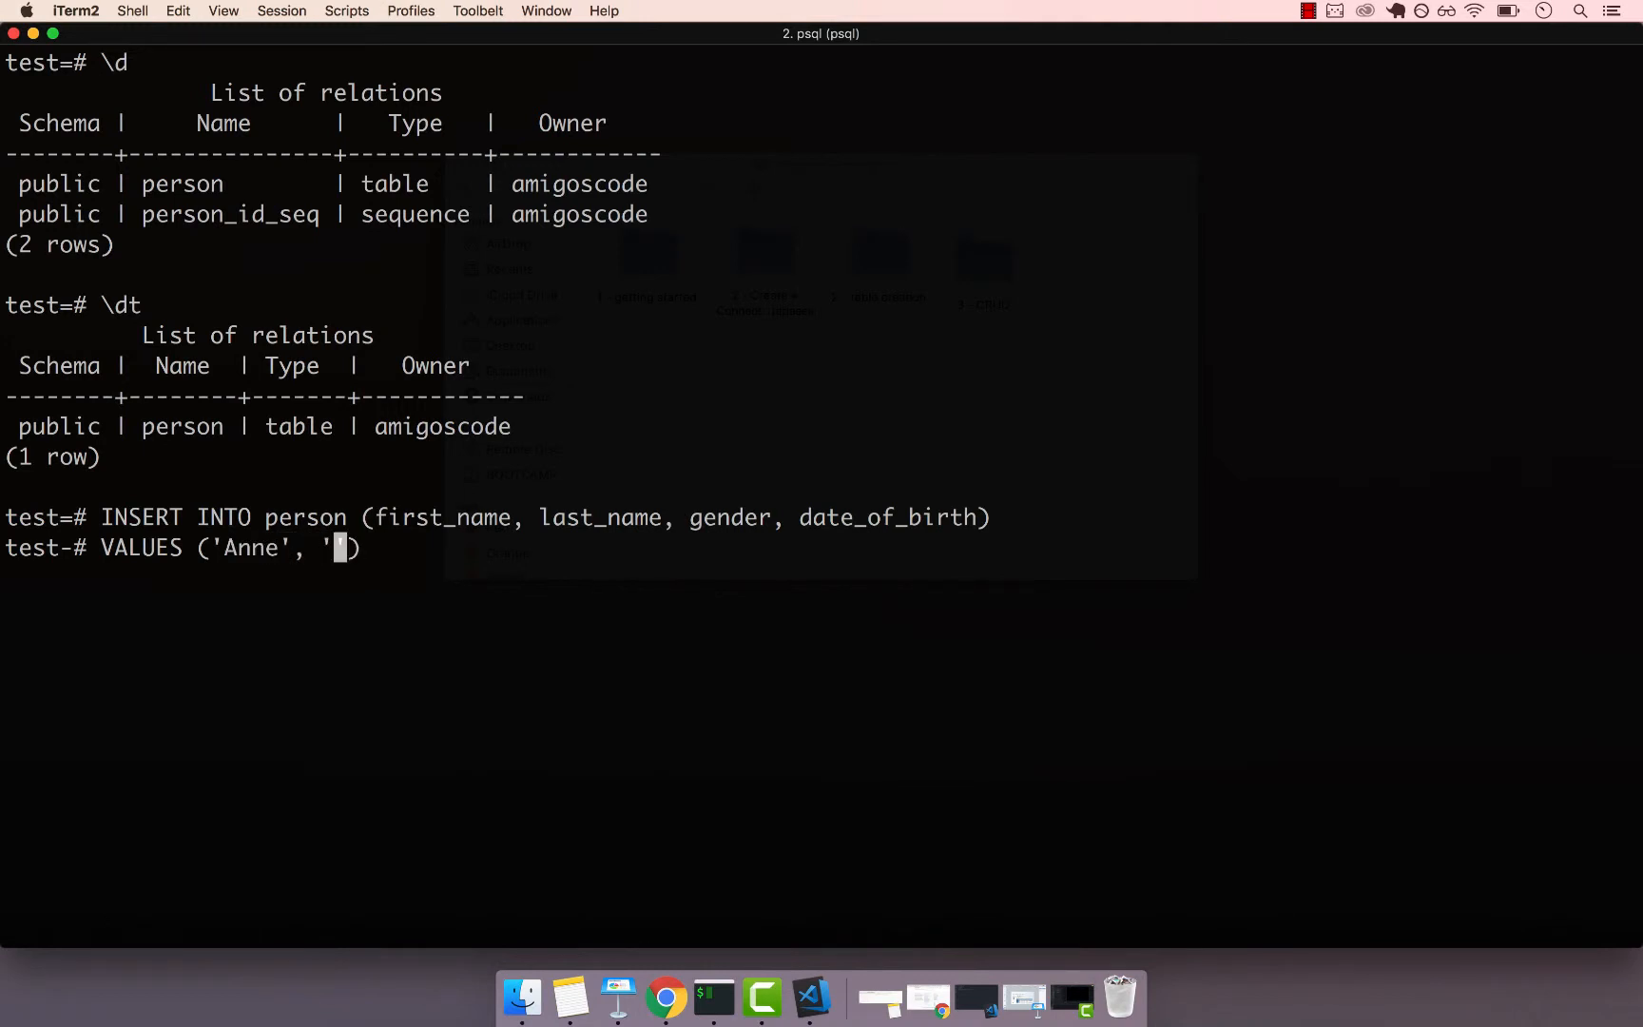
pyautogui.write("Smith',")
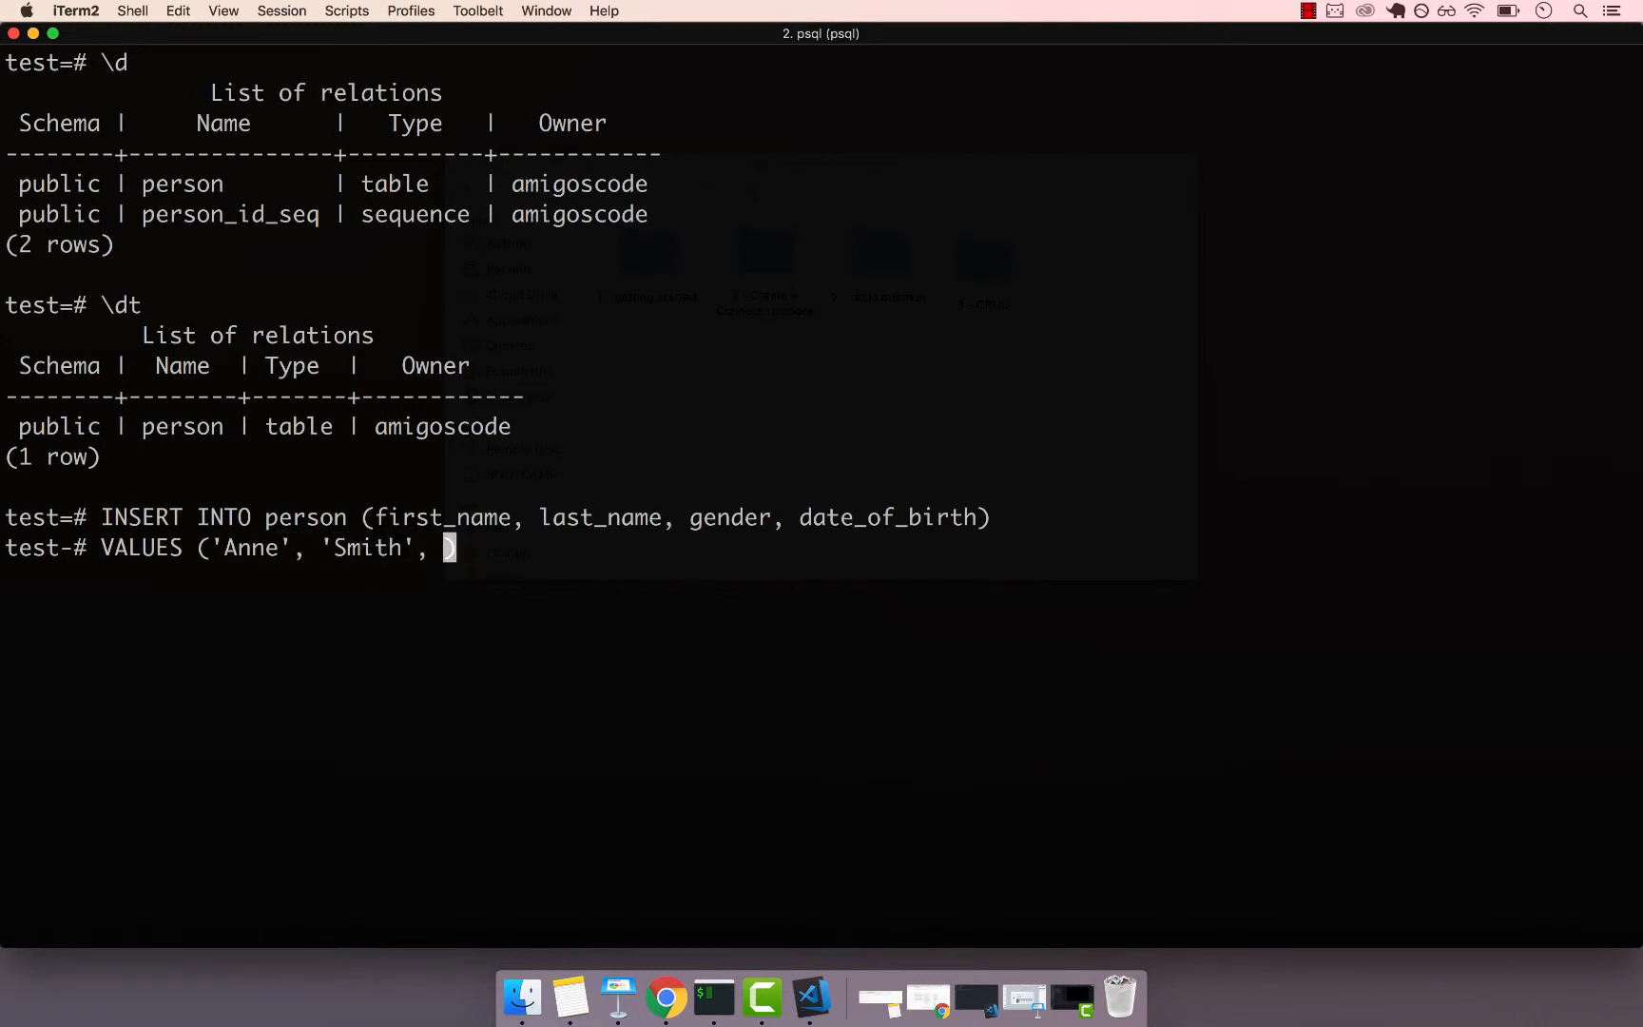
pyautogui.write("'FEMALE',")
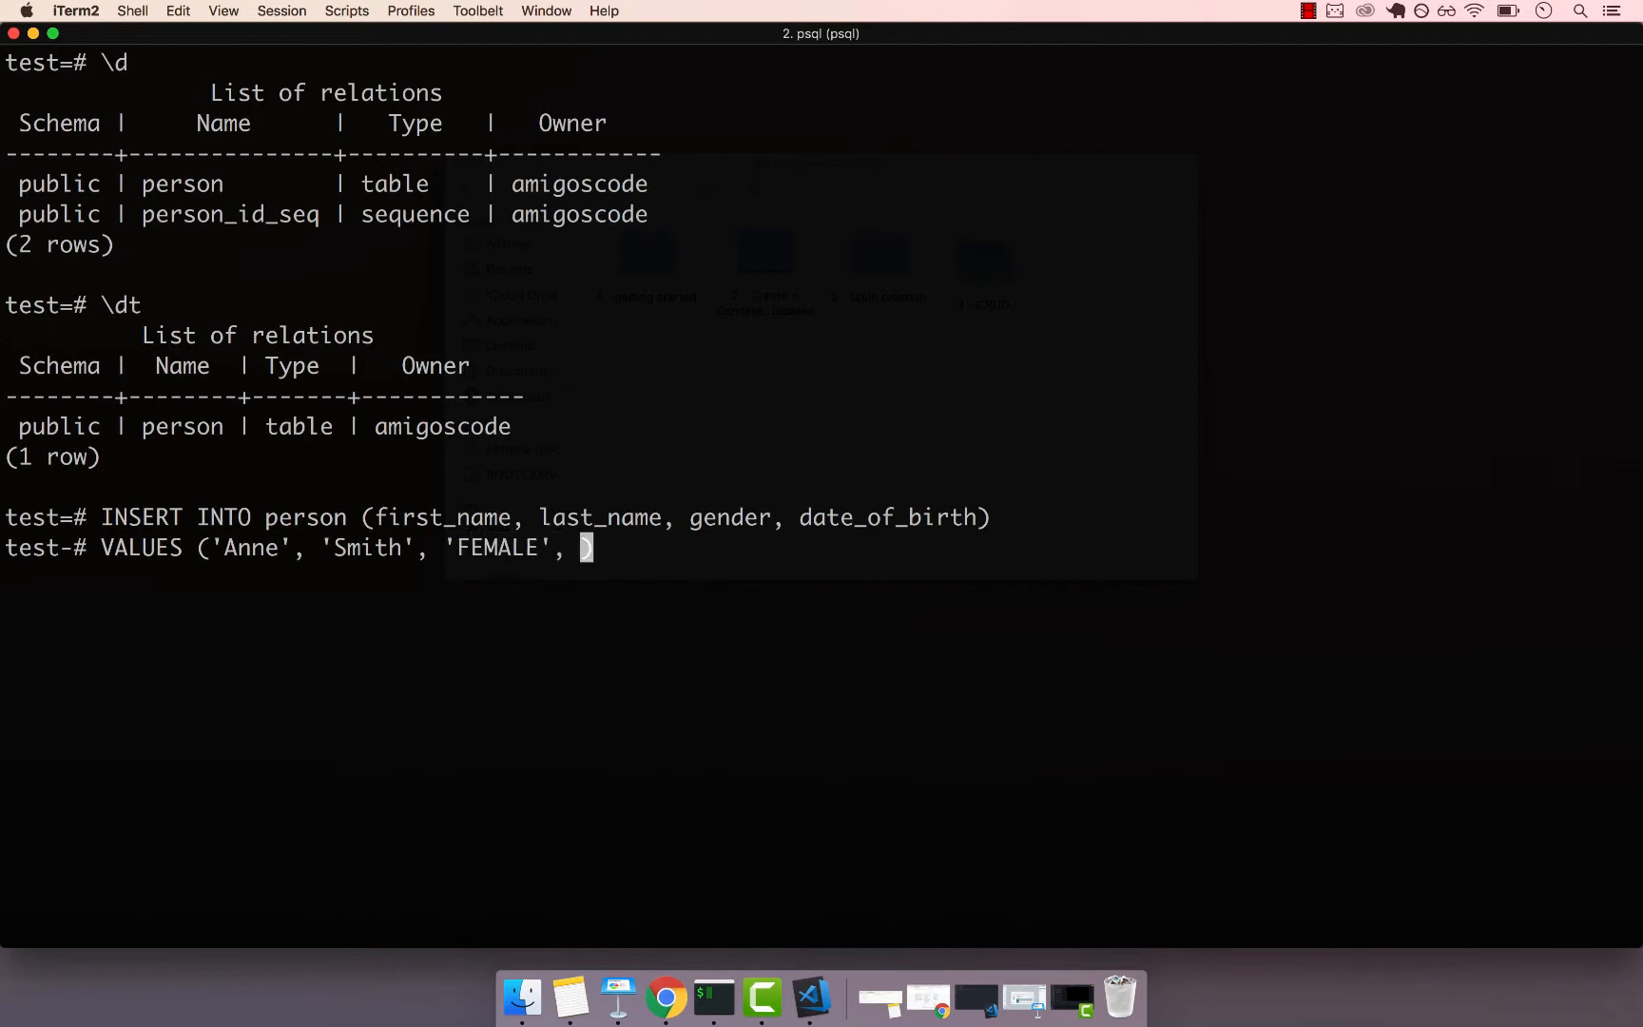
# Step: Add date '1988-01-09', end the statement with a semicolon and run it
pyautogui.write('date')
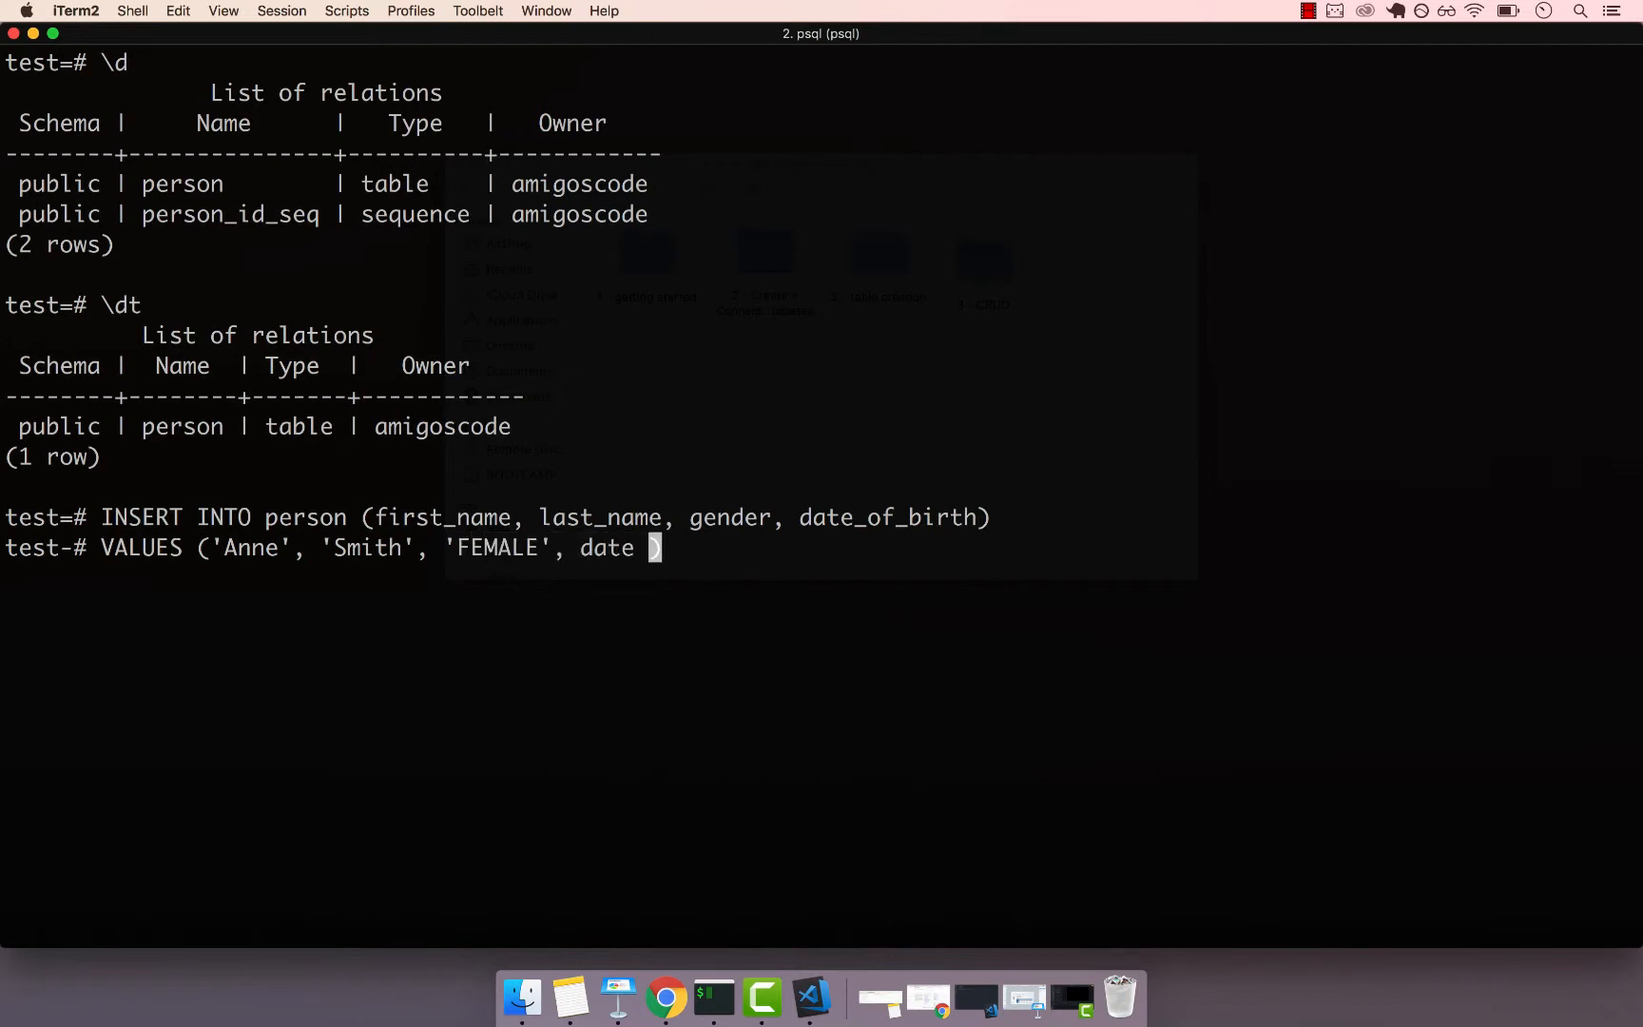
pyautogui.write("''")
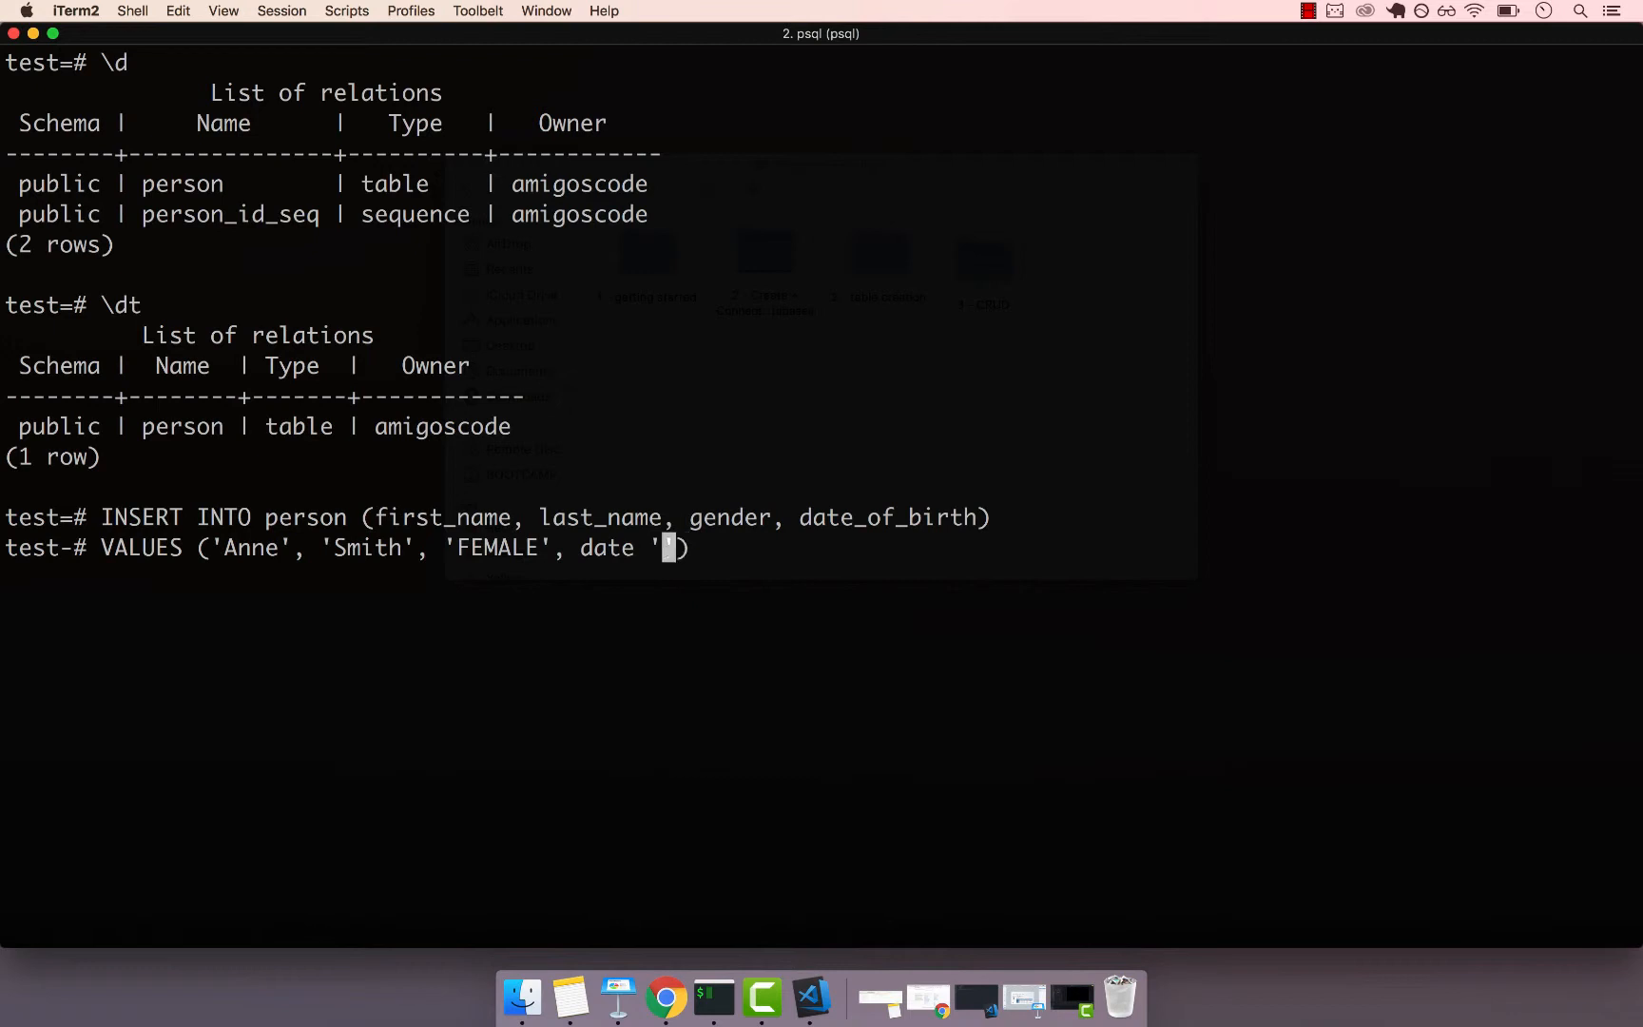
pyautogui.write('1988')
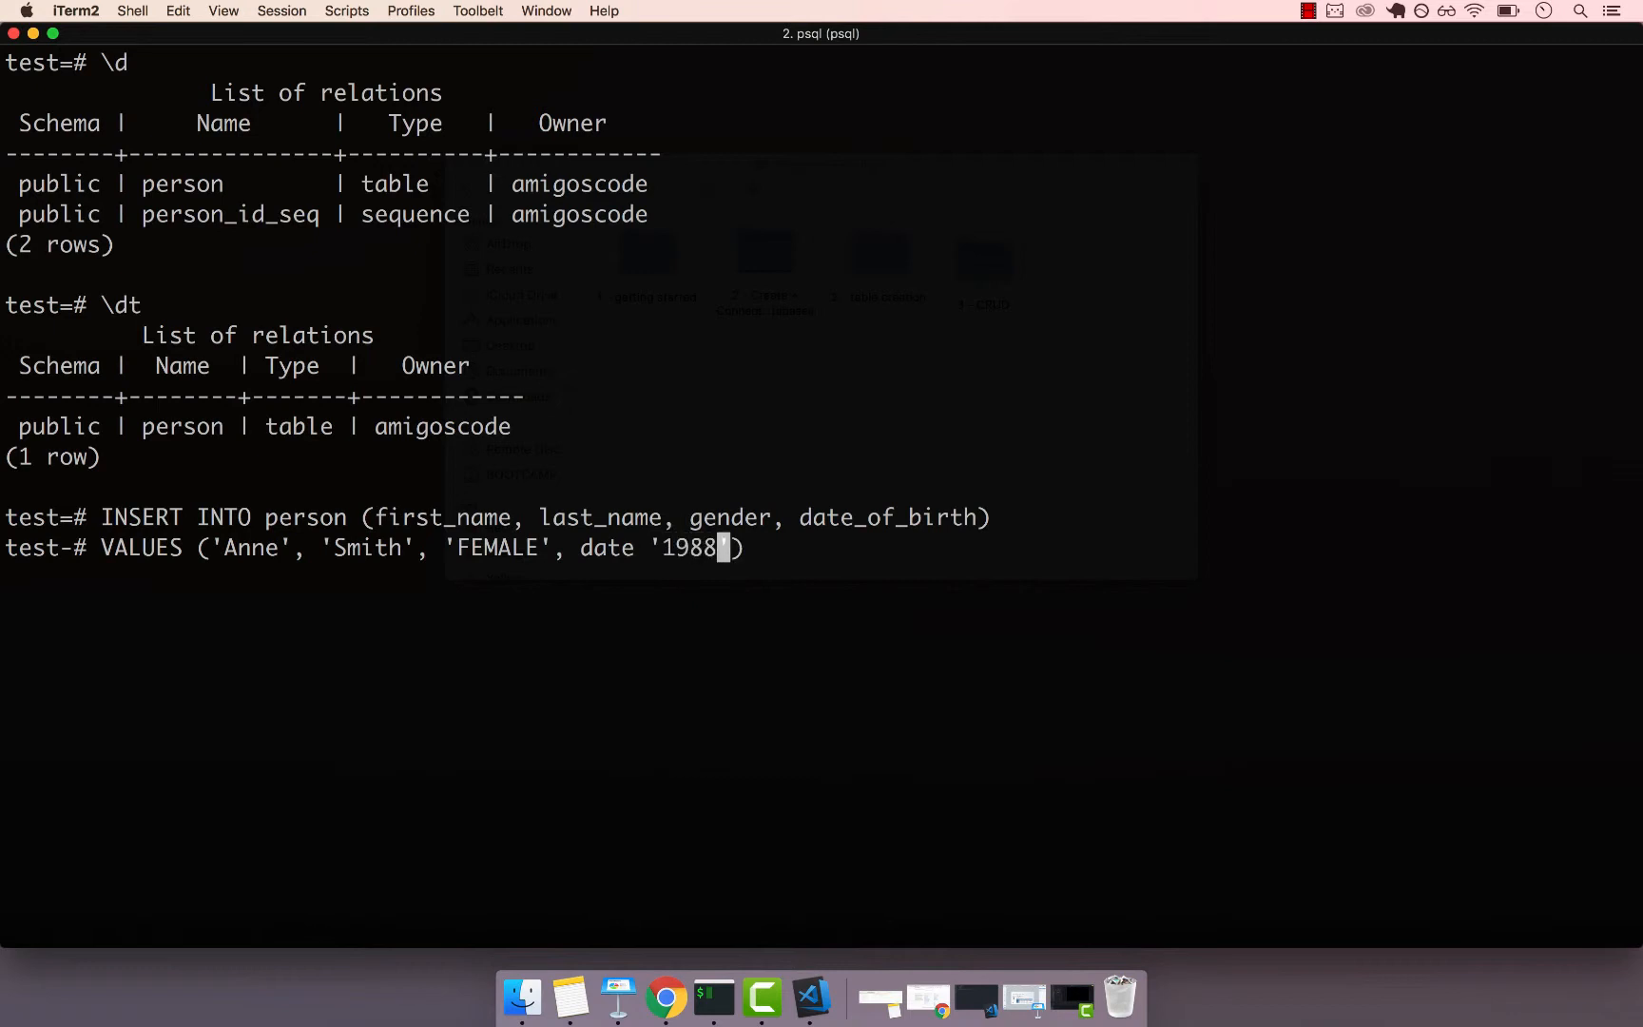
pyautogui.write('-01')
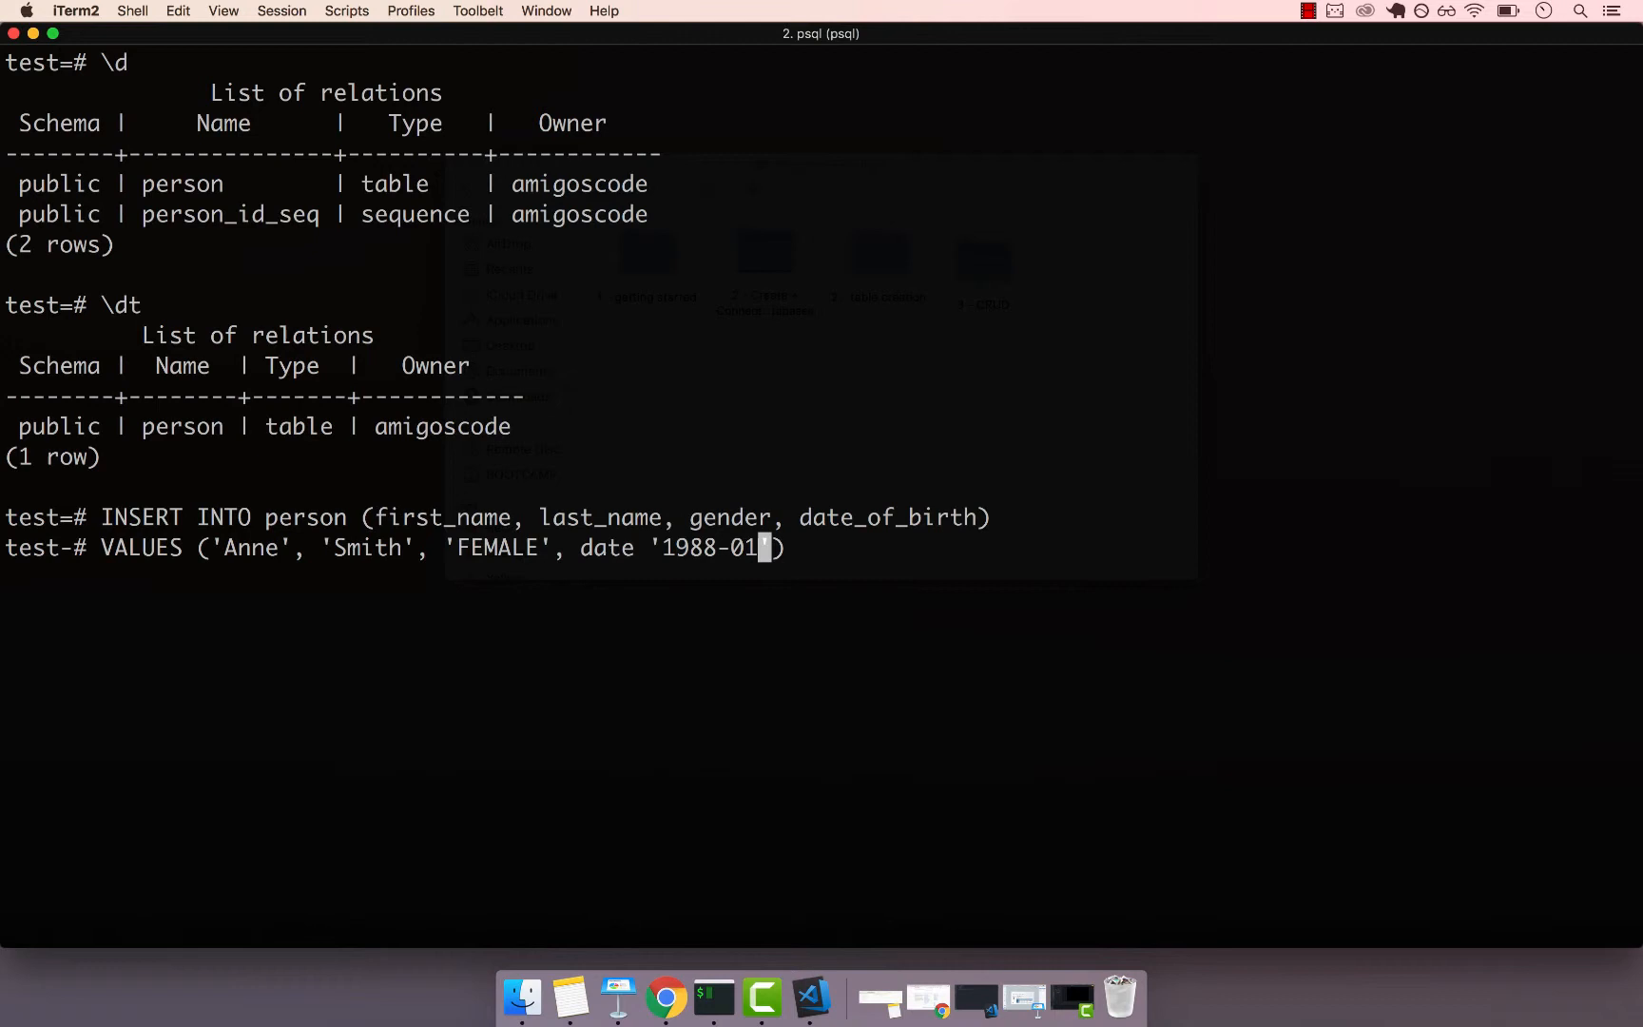
pyautogui.write('-09')
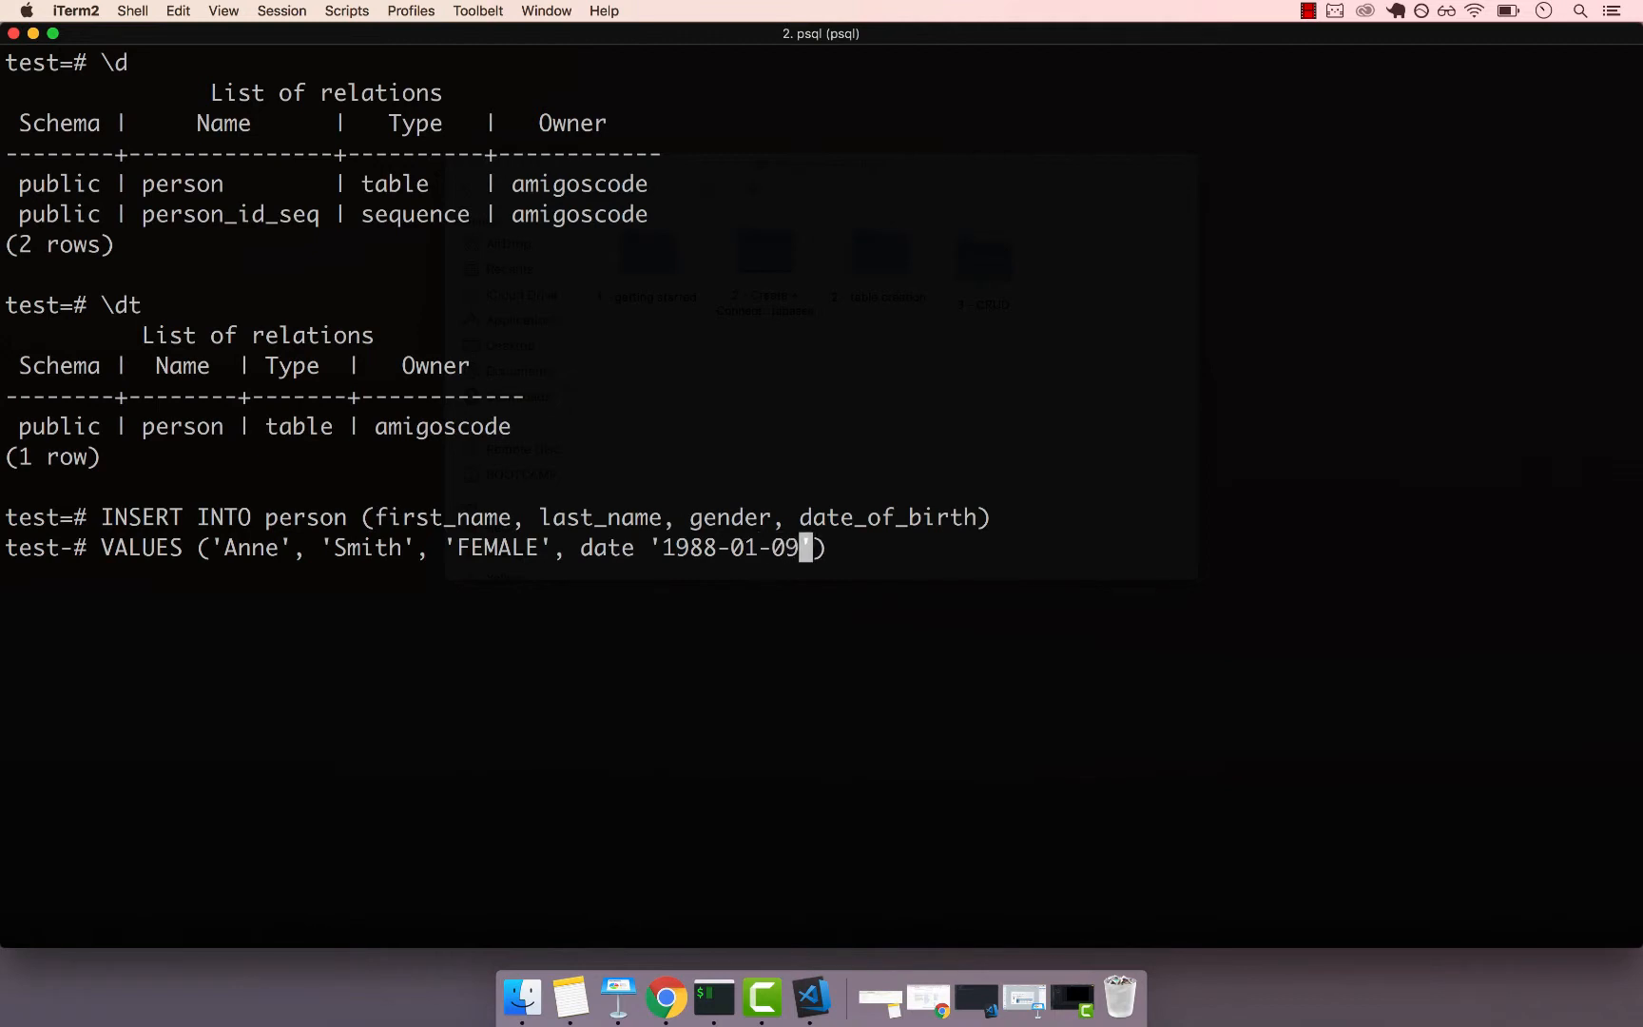
pyautogui.write("'")
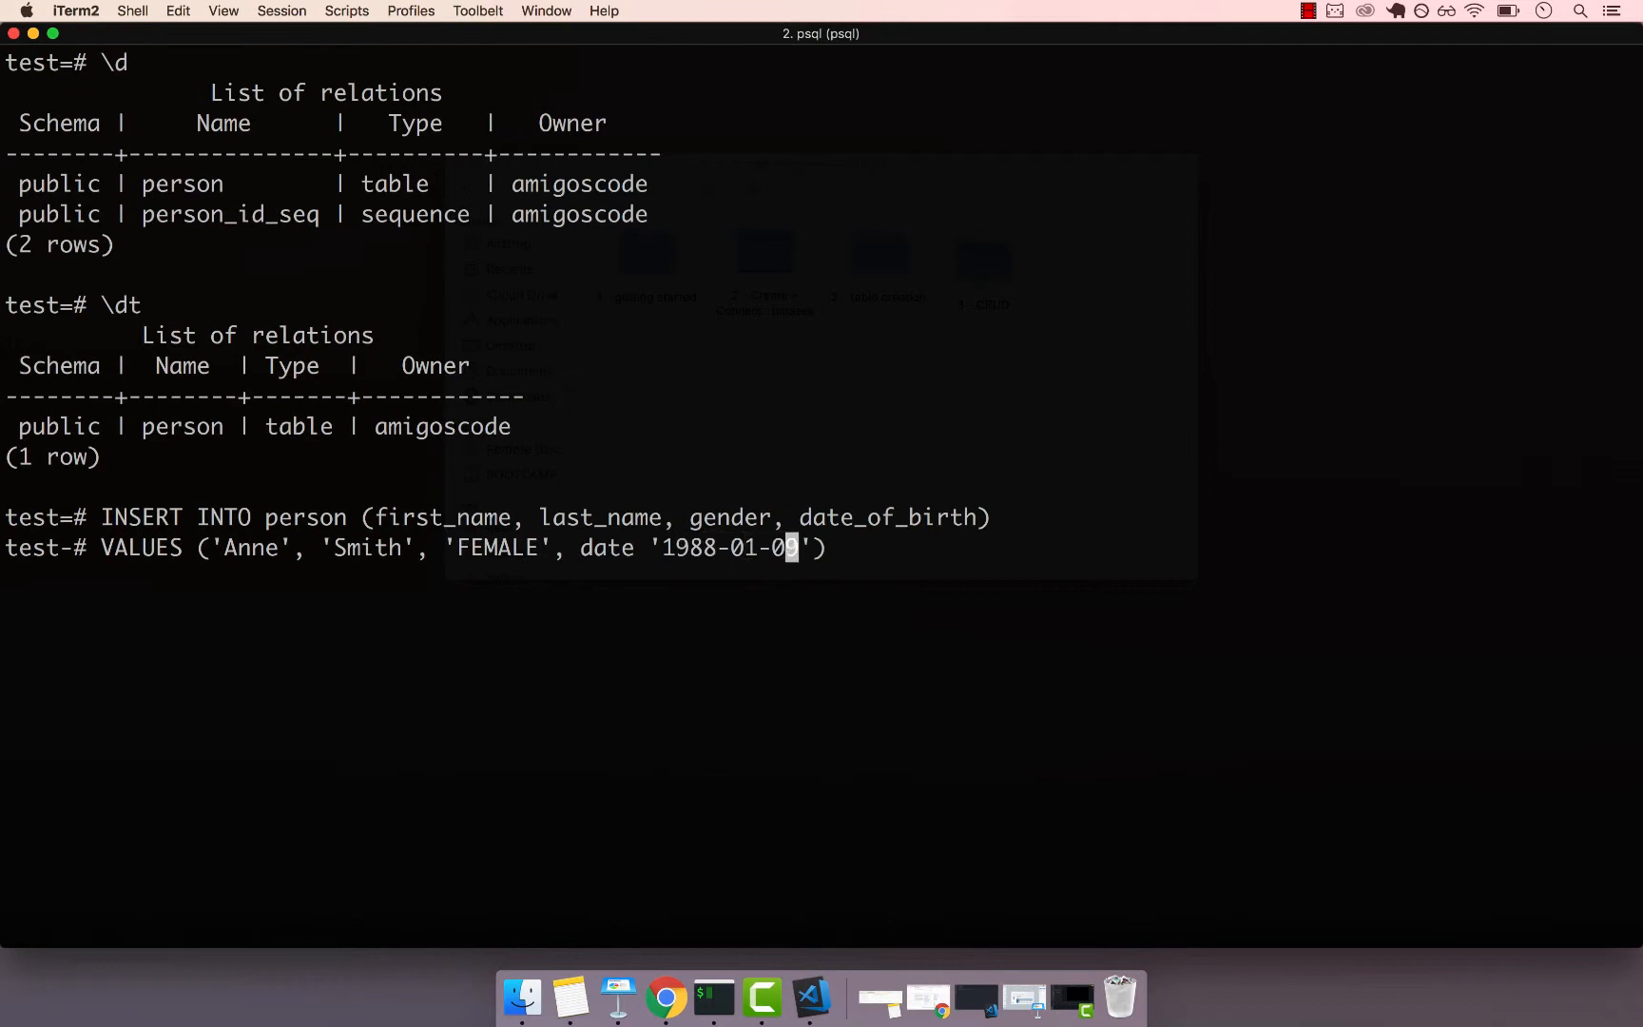
pyautogui.write('9')
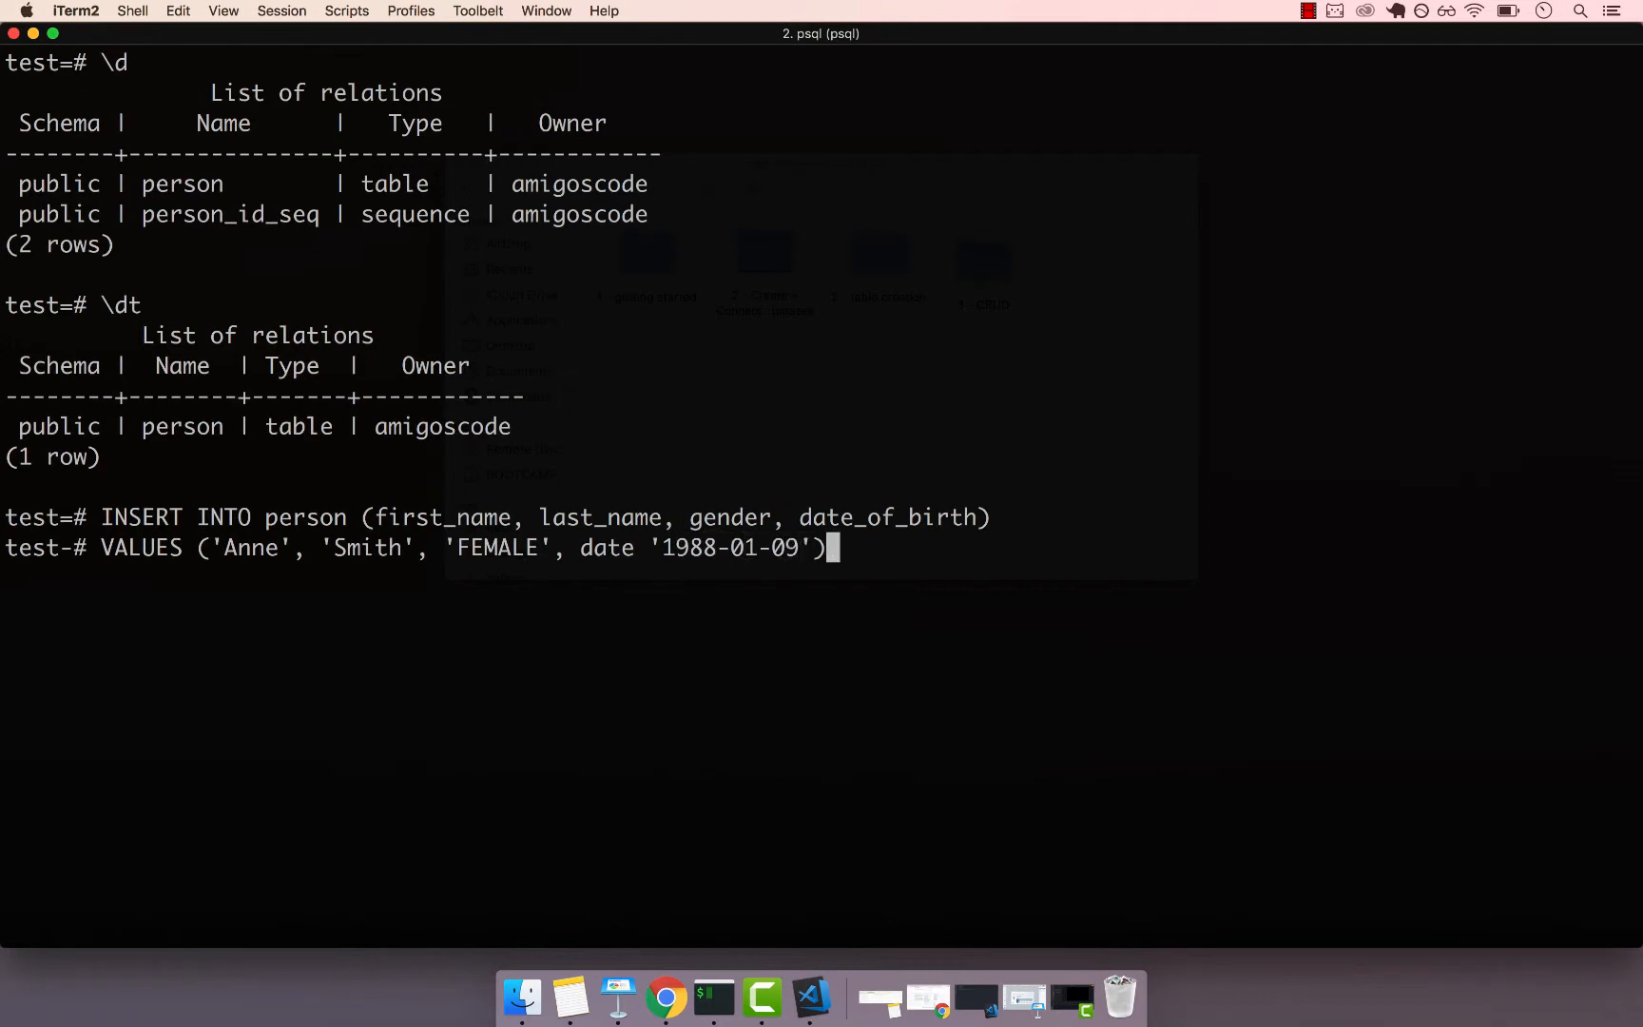
pyautogui.write(';')
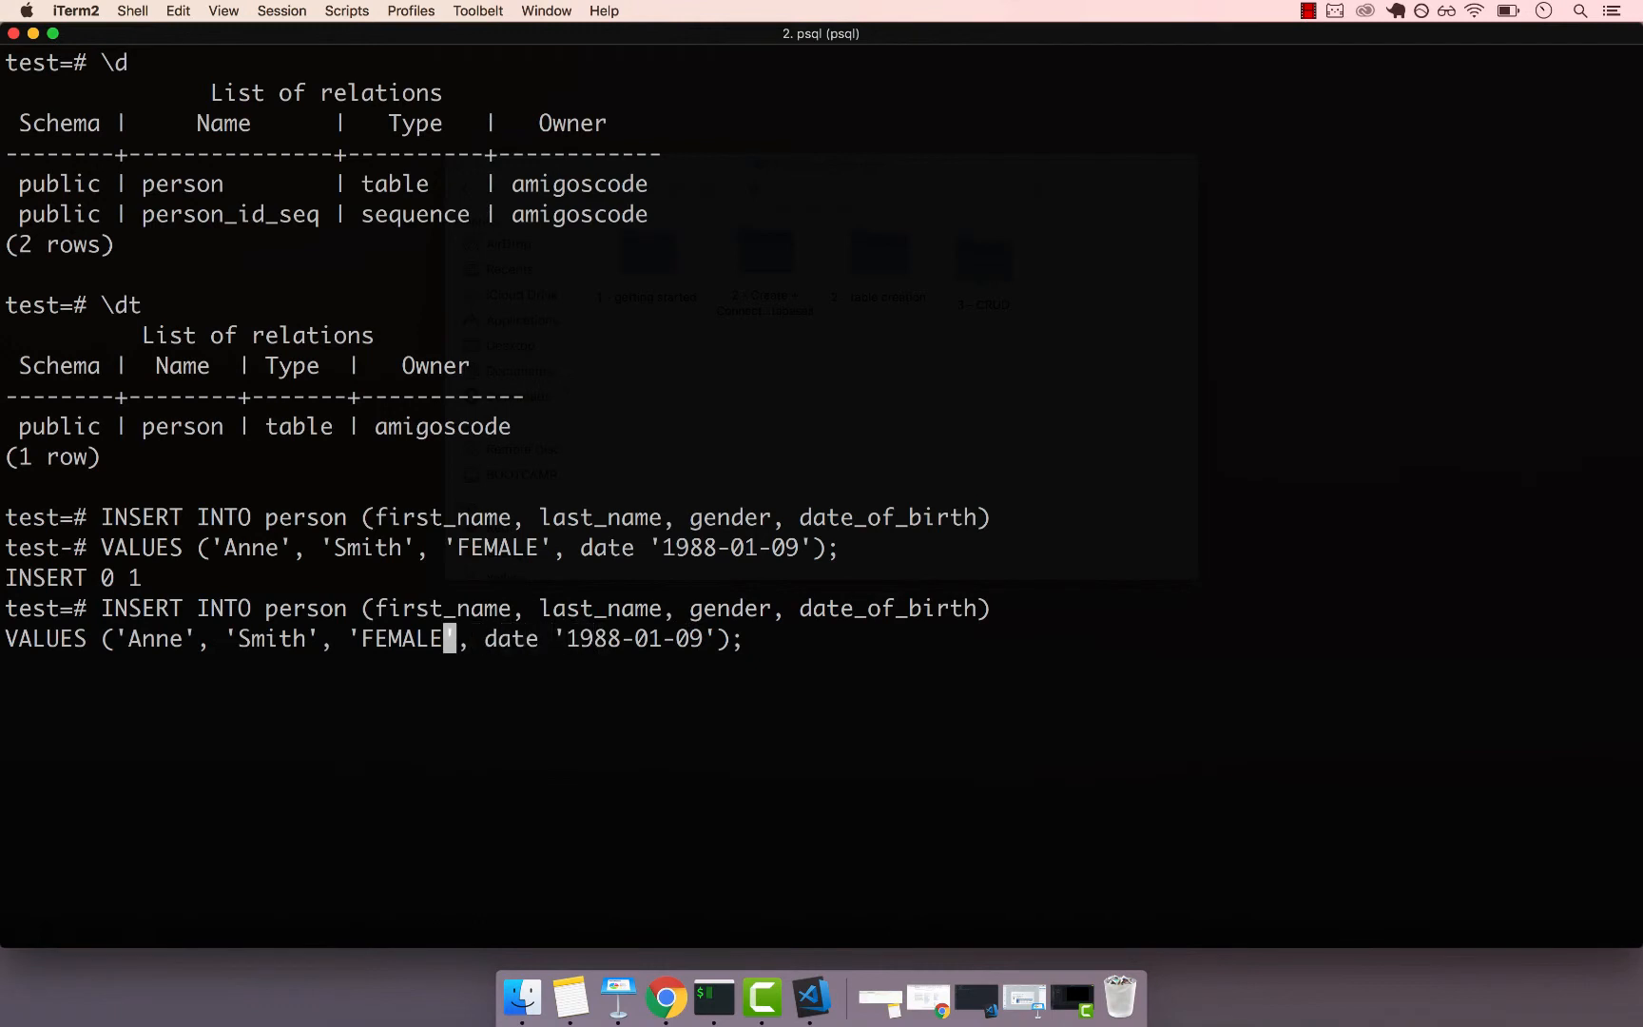
# Step: Change the recalled values to Jake and gender MALE
pyautogui.press('backspace')
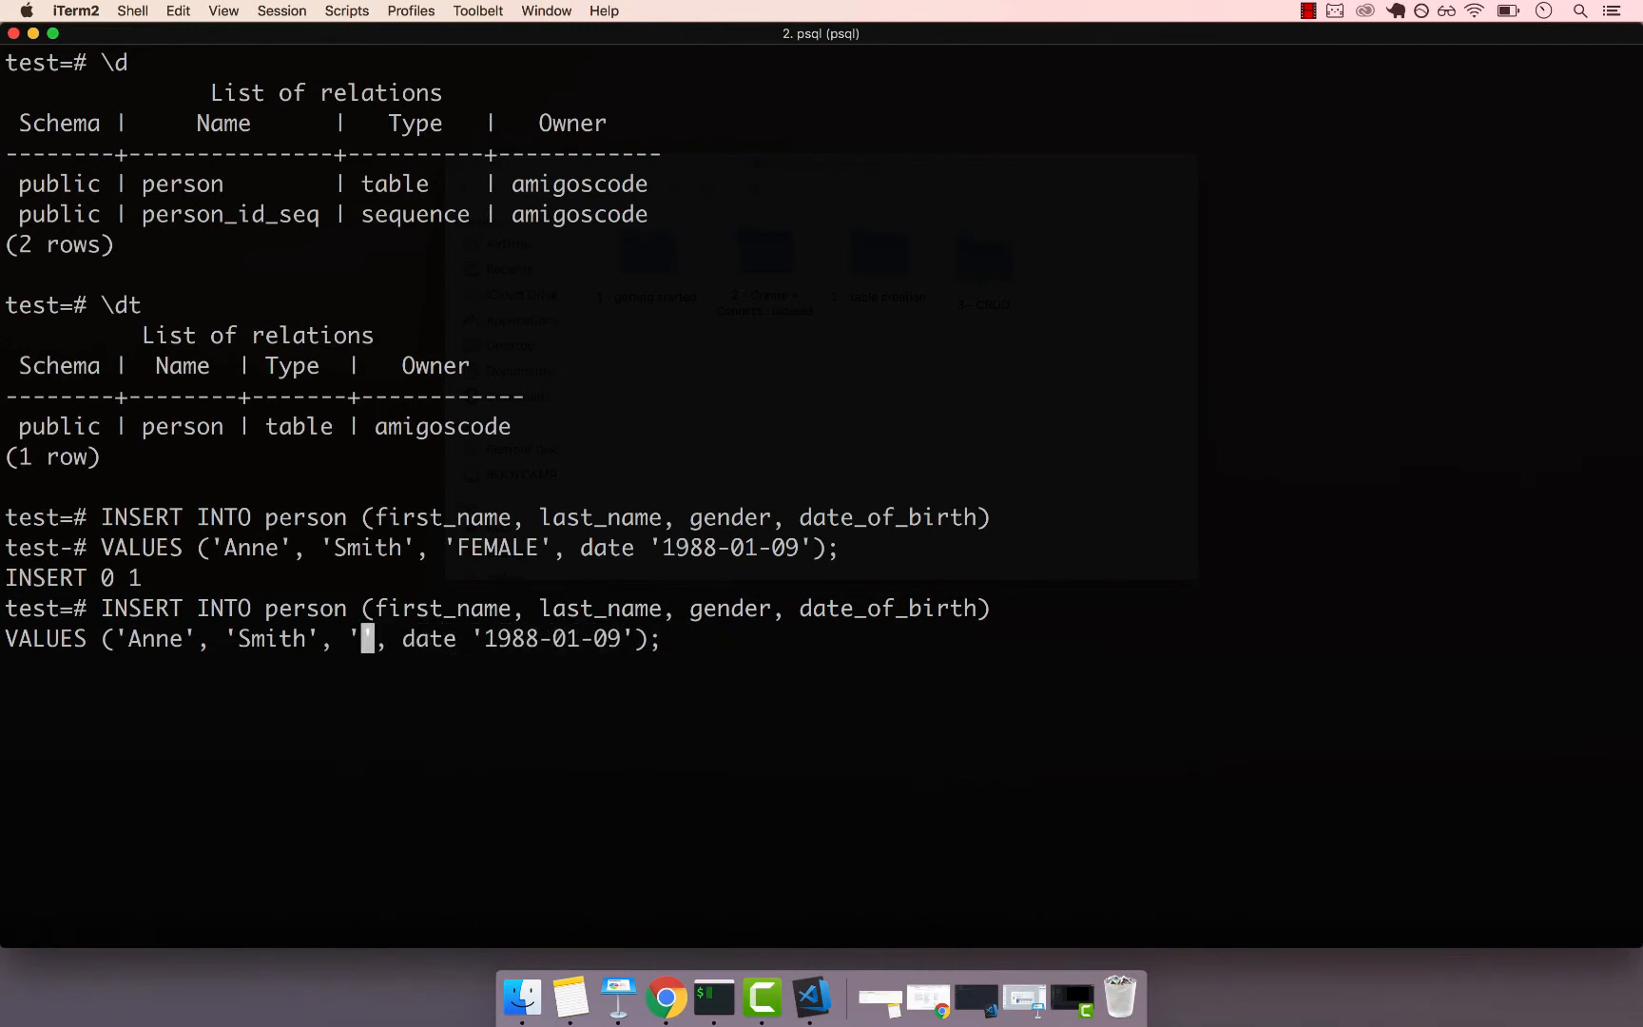
pyautogui.write('MALE')
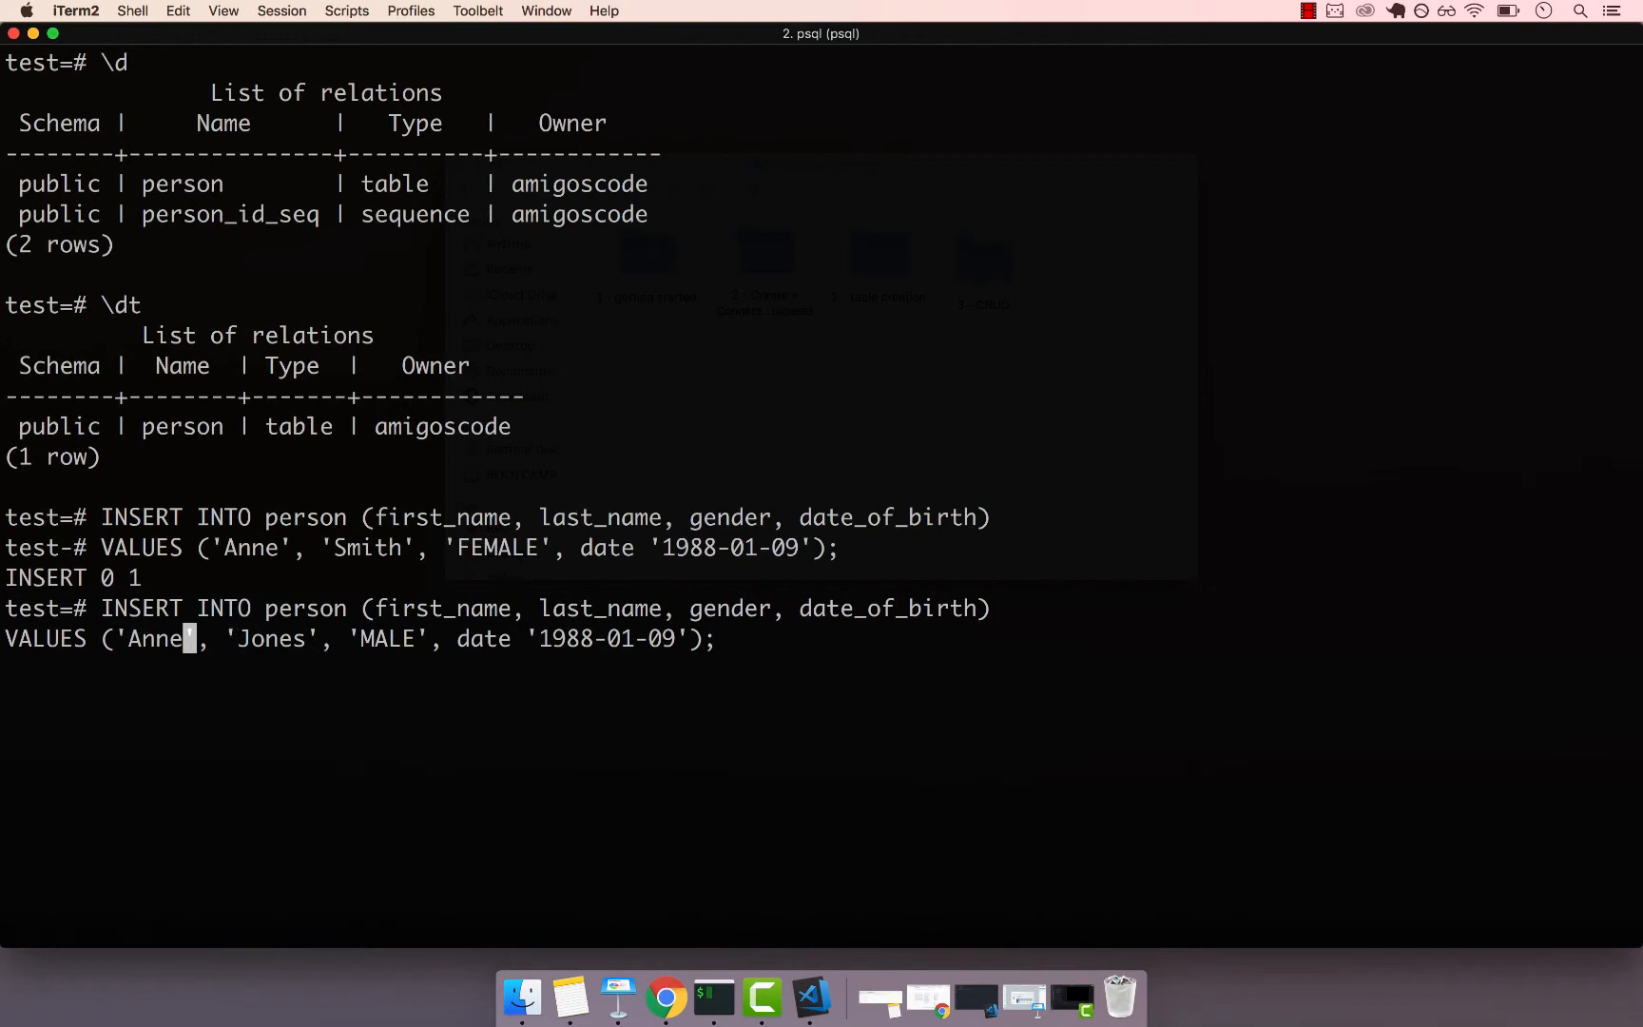
pyautogui.write('Ja')
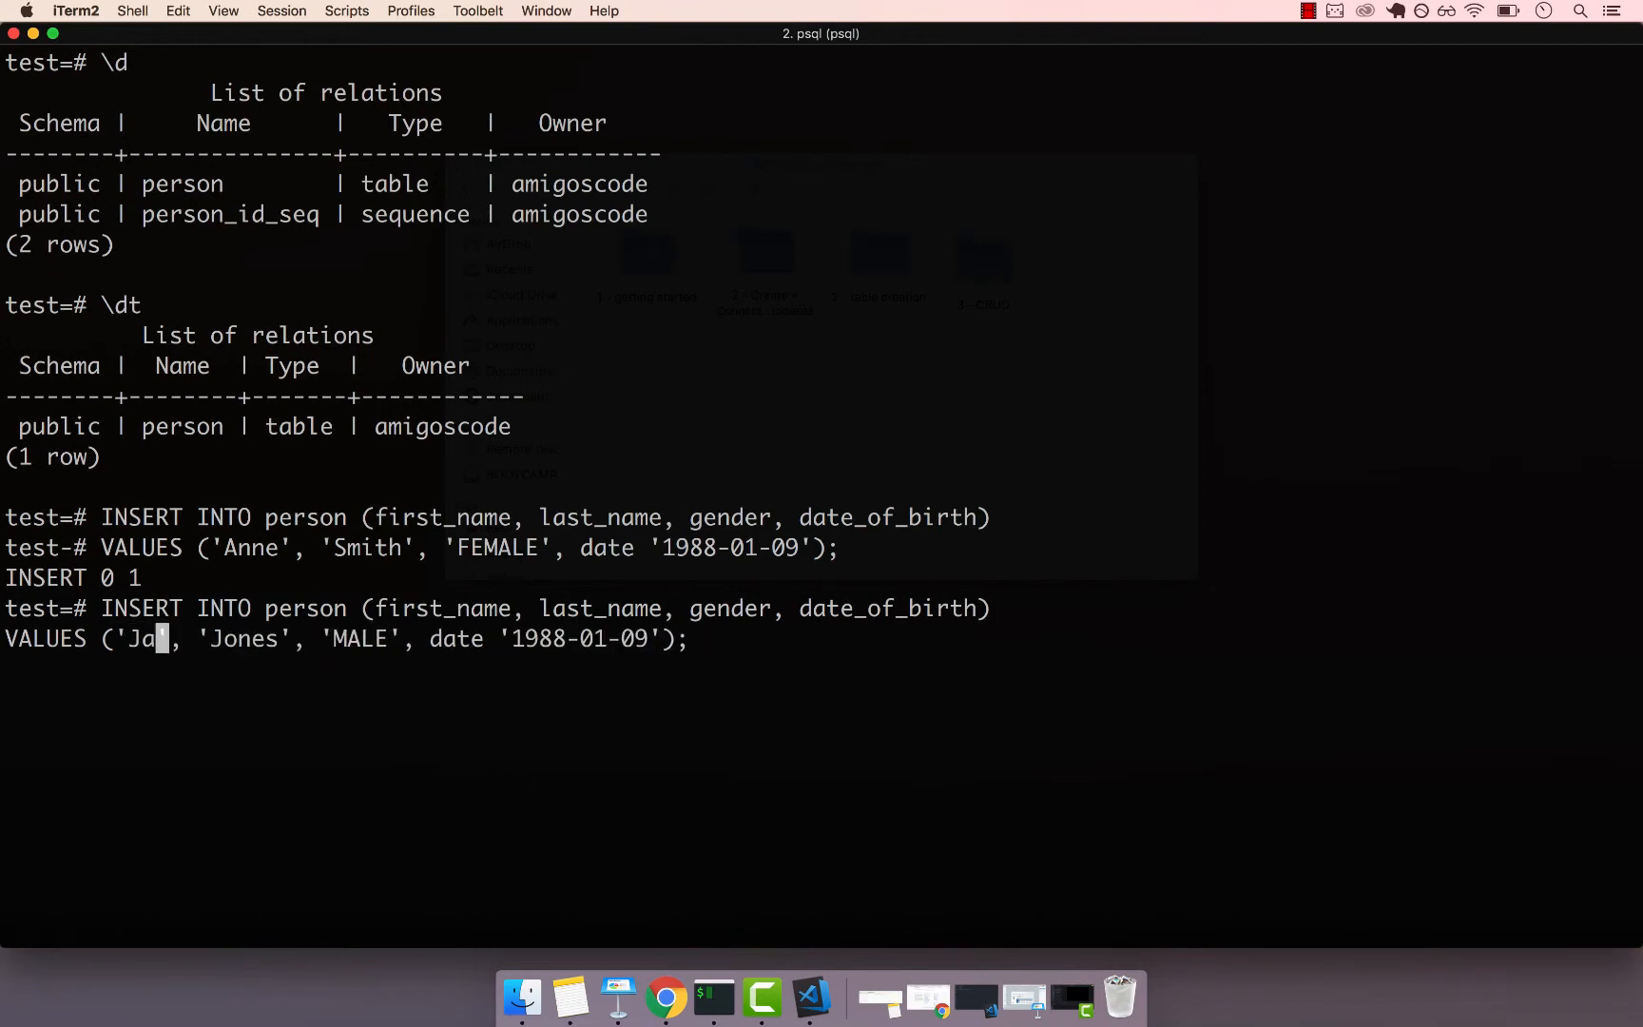
pyautogui.write('ke')
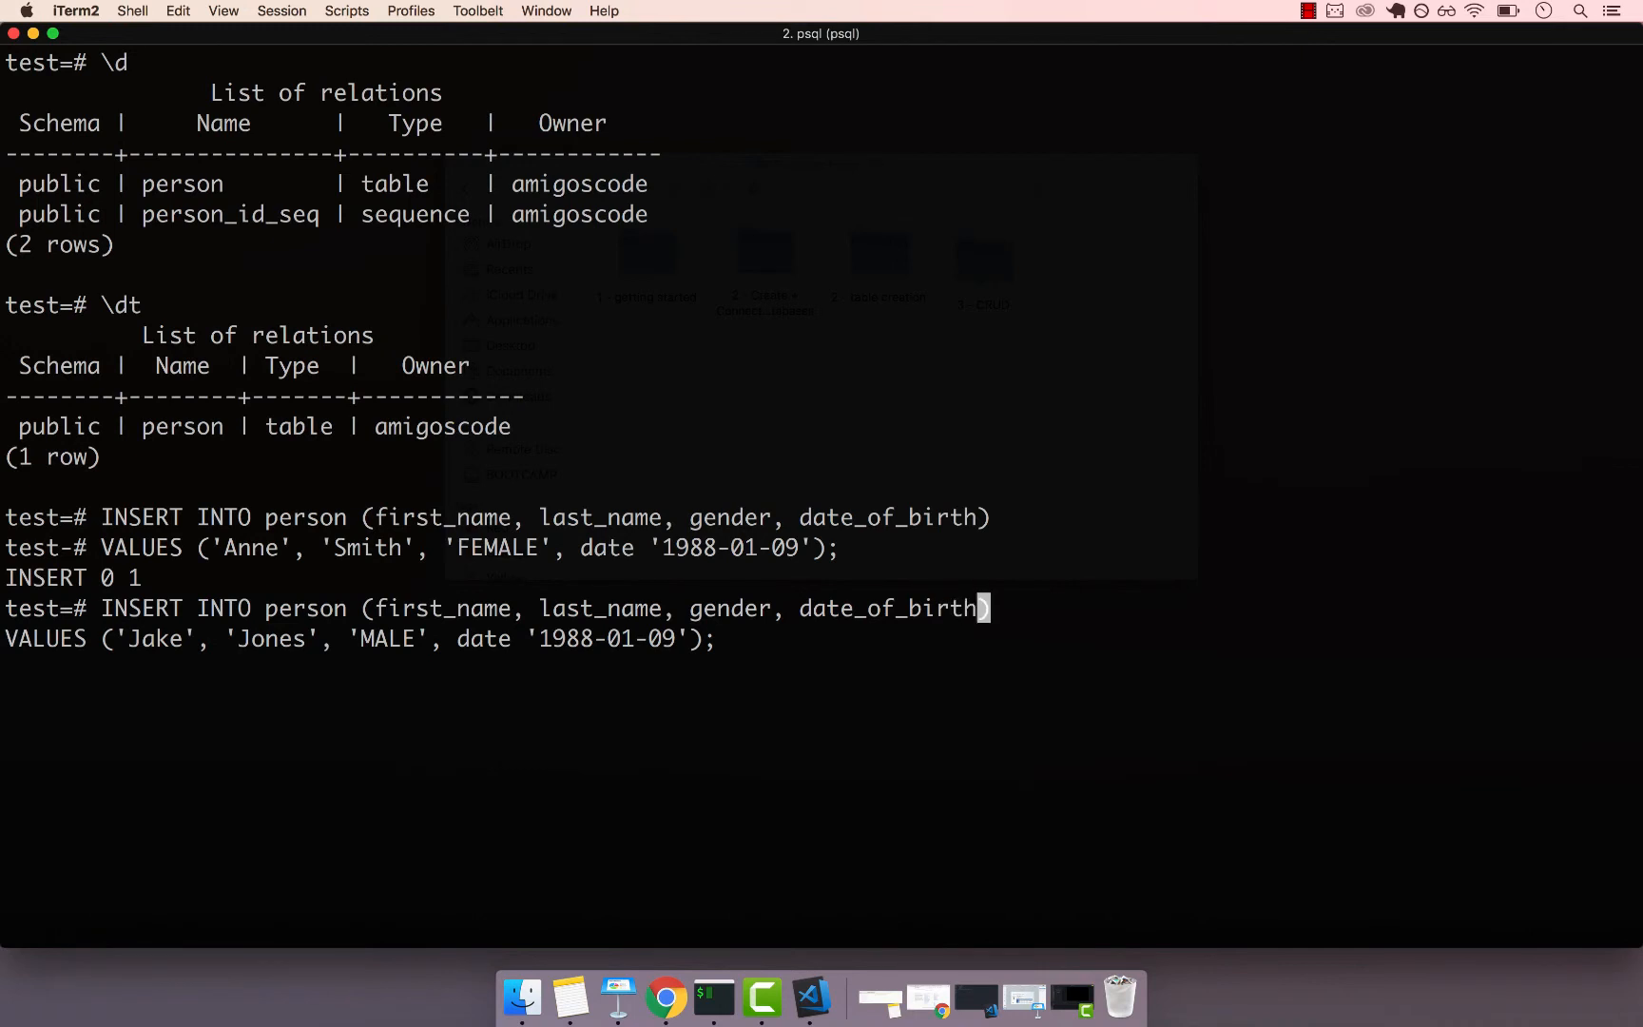
pyautogui.write(', em')
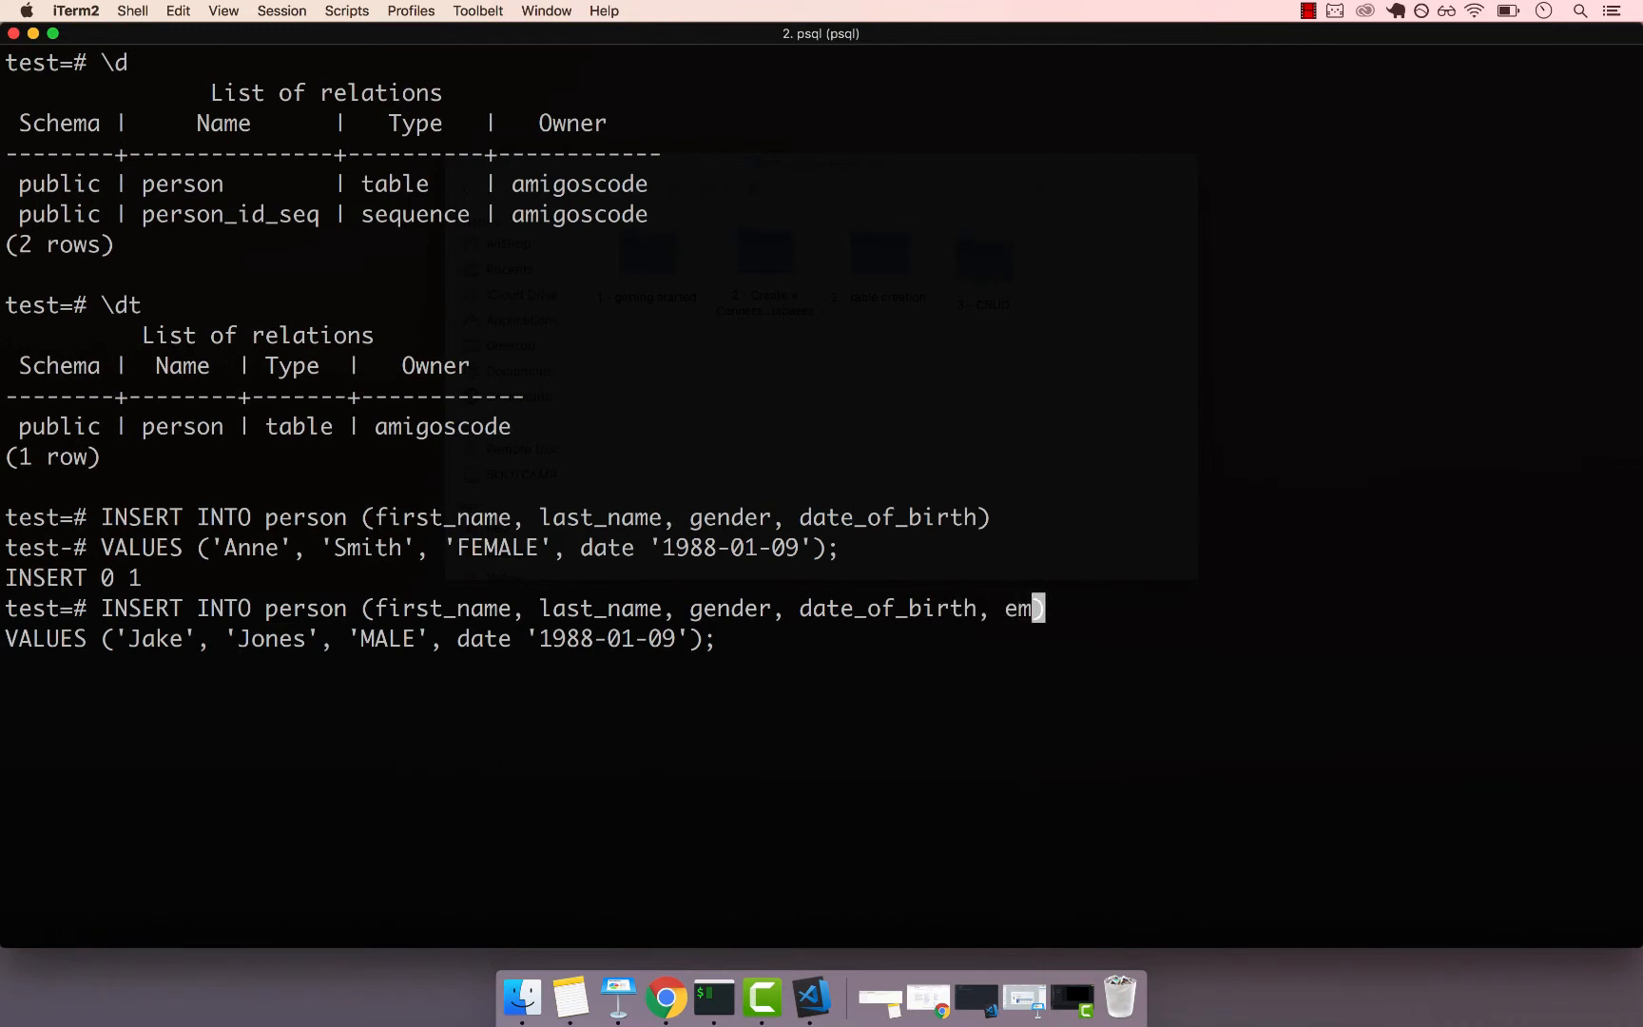
pyautogui.write('ail')
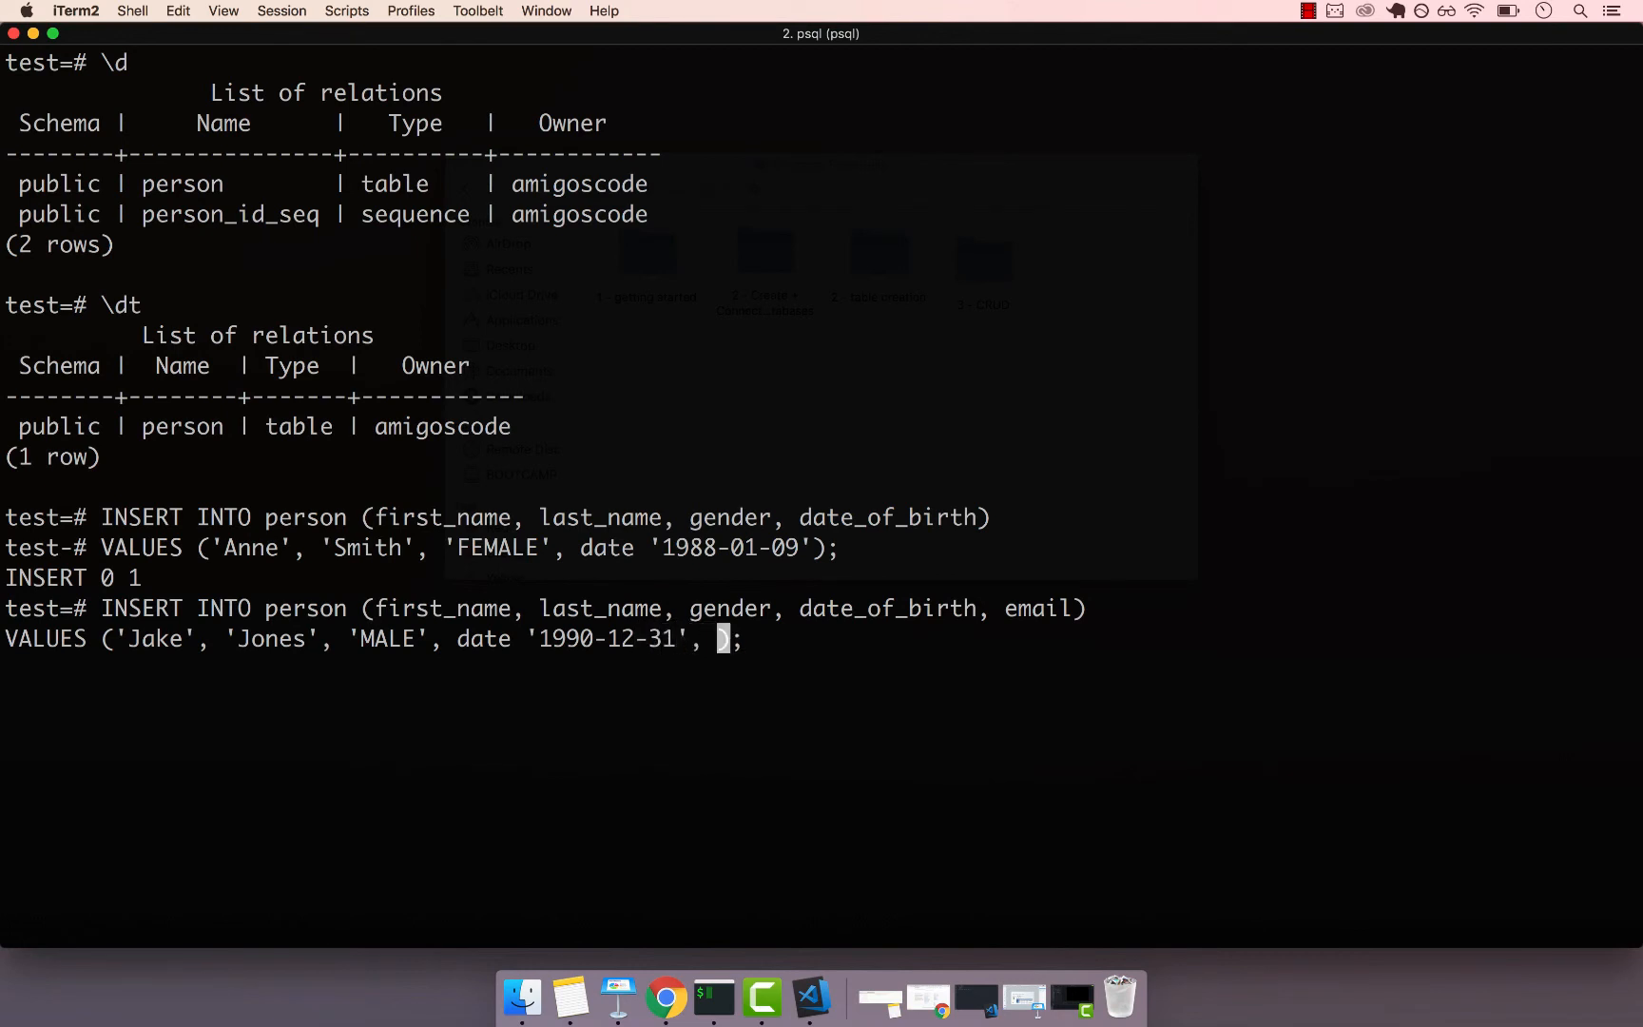
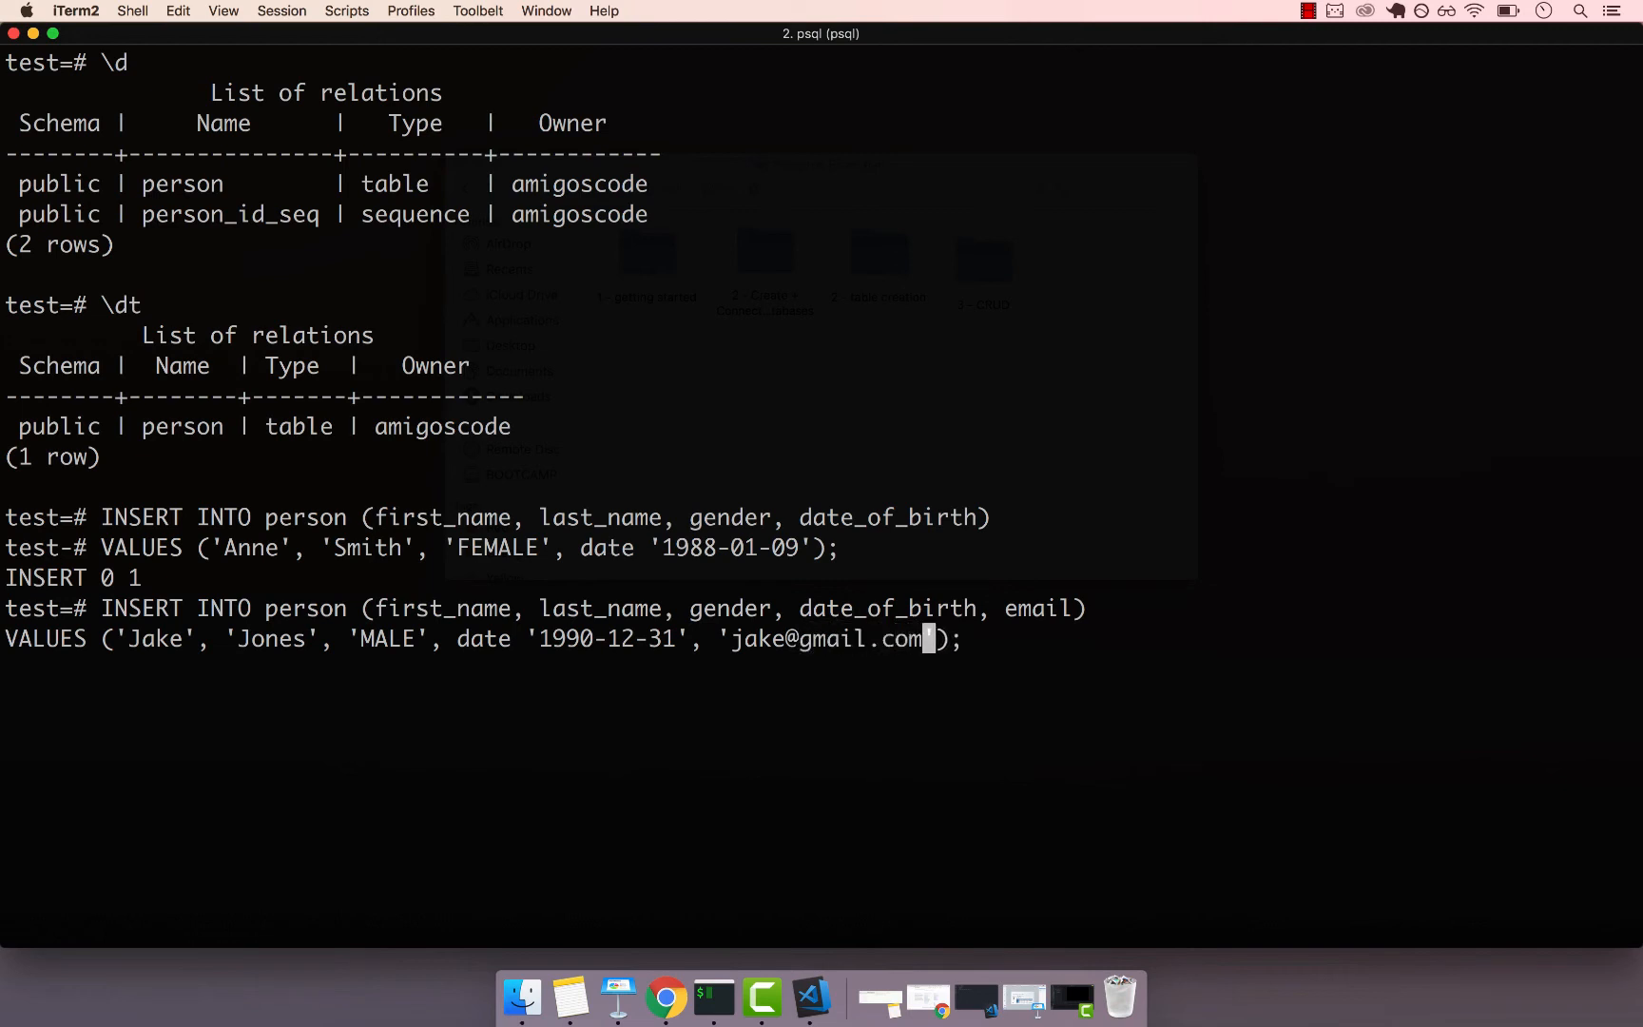